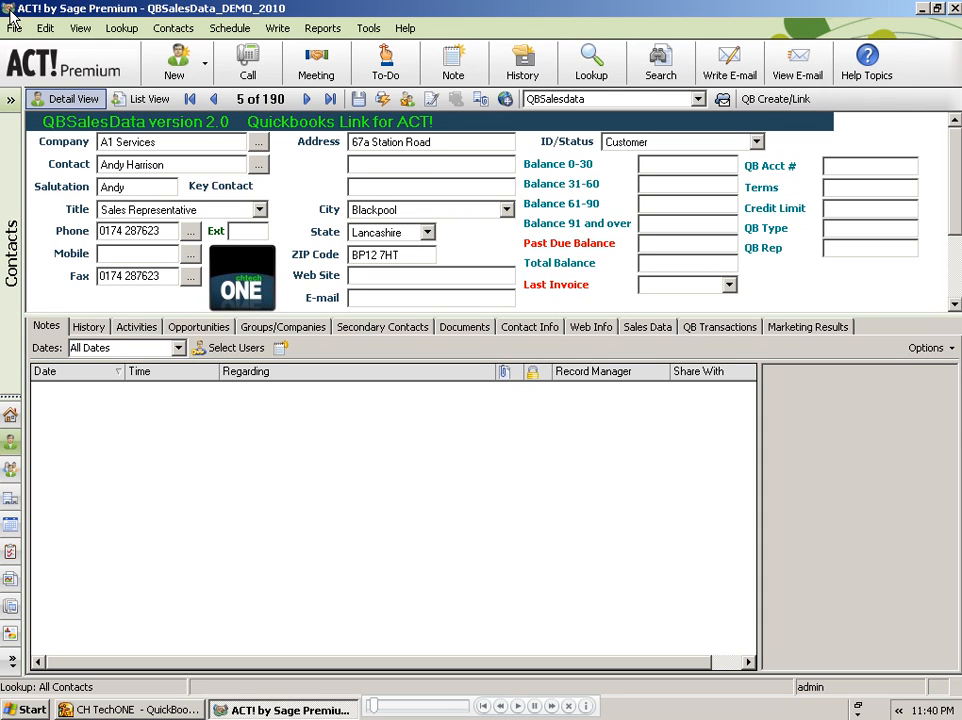
mouse_move(478, 285)
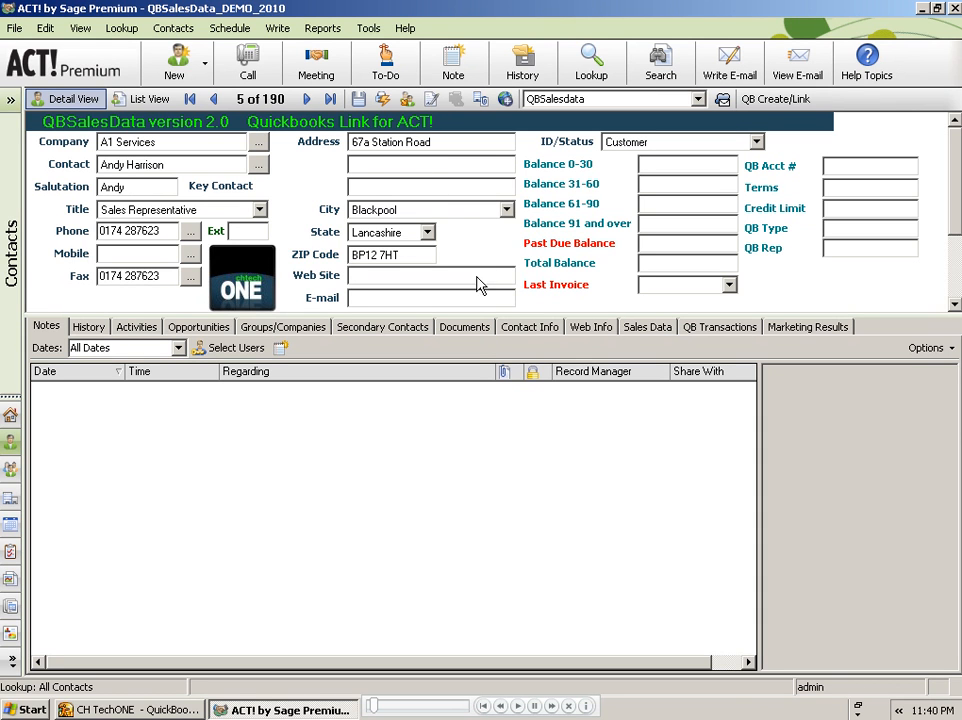
mouse_move(500, 435)
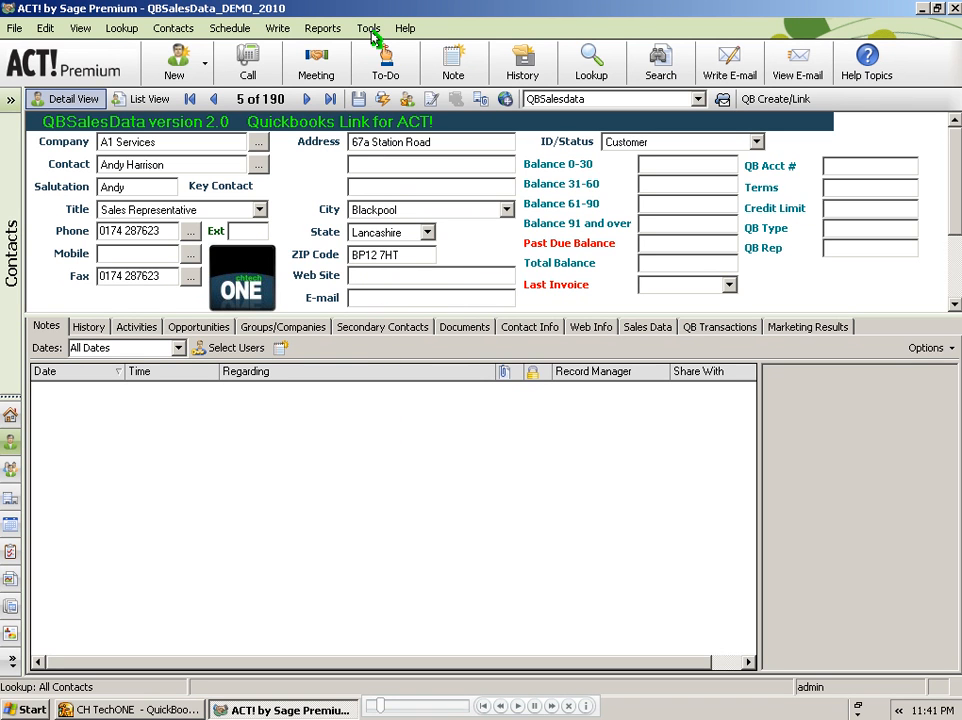
Choose QB Create/Link from the Tools menu to bring up the QB Link dialog.
click(368, 27)
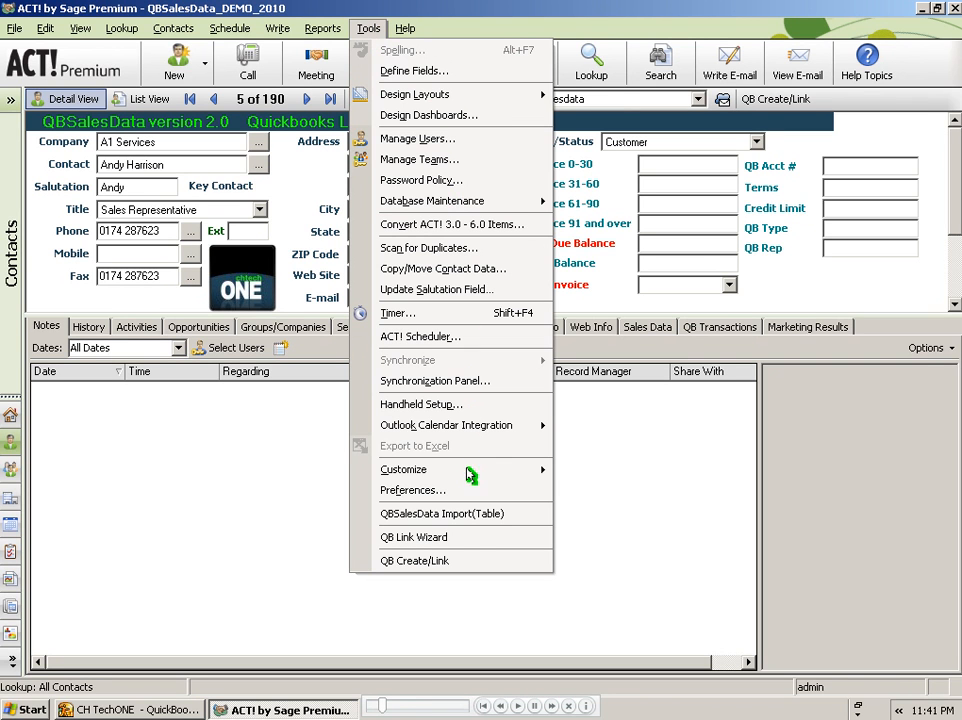
click(413, 537)
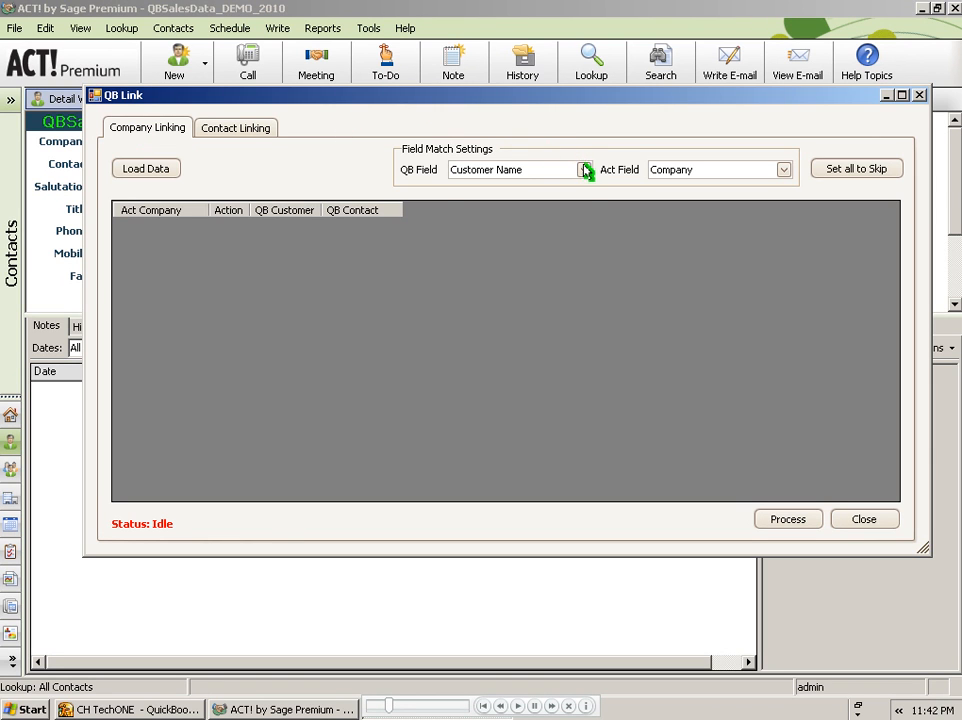
Keep Customer Name matched to Company and load QuickBooks customer data.
click(584, 169)
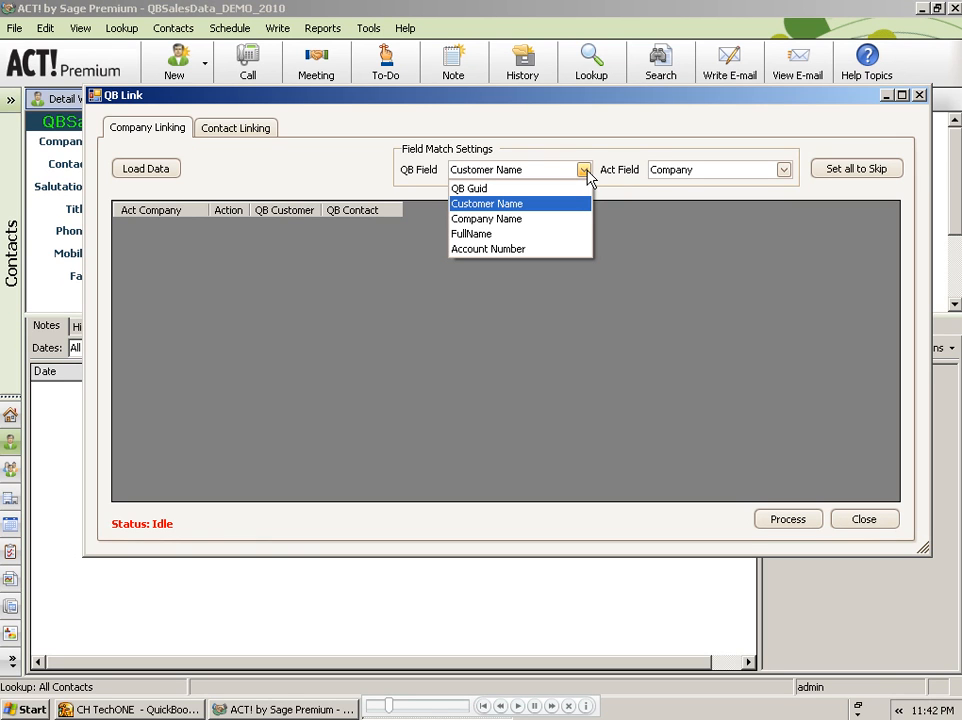
mouse_move(567, 190)
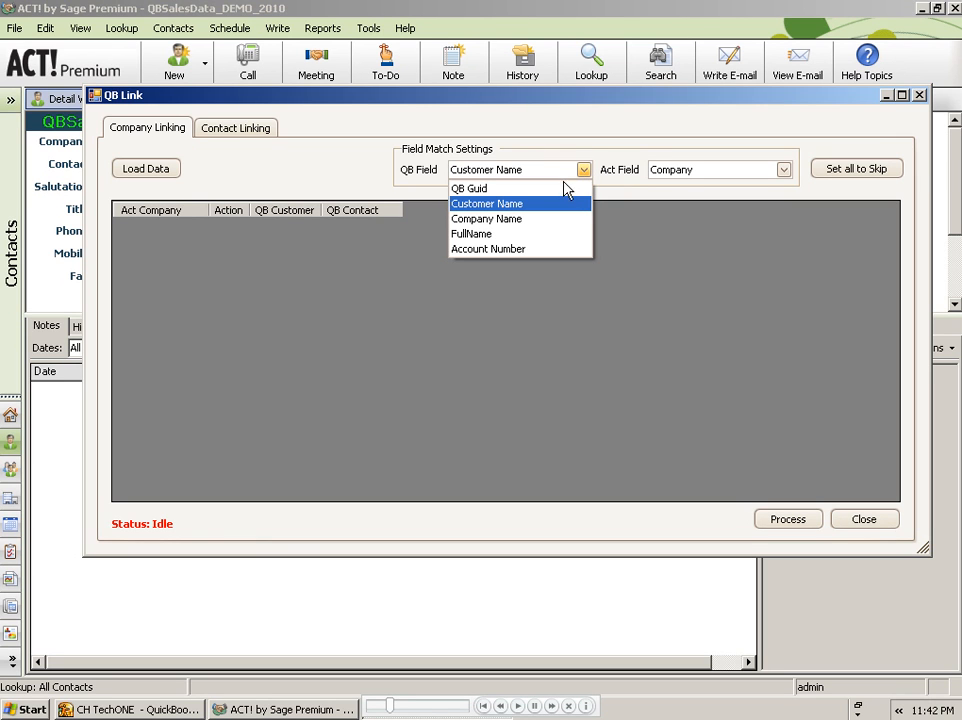
click(487, 203)
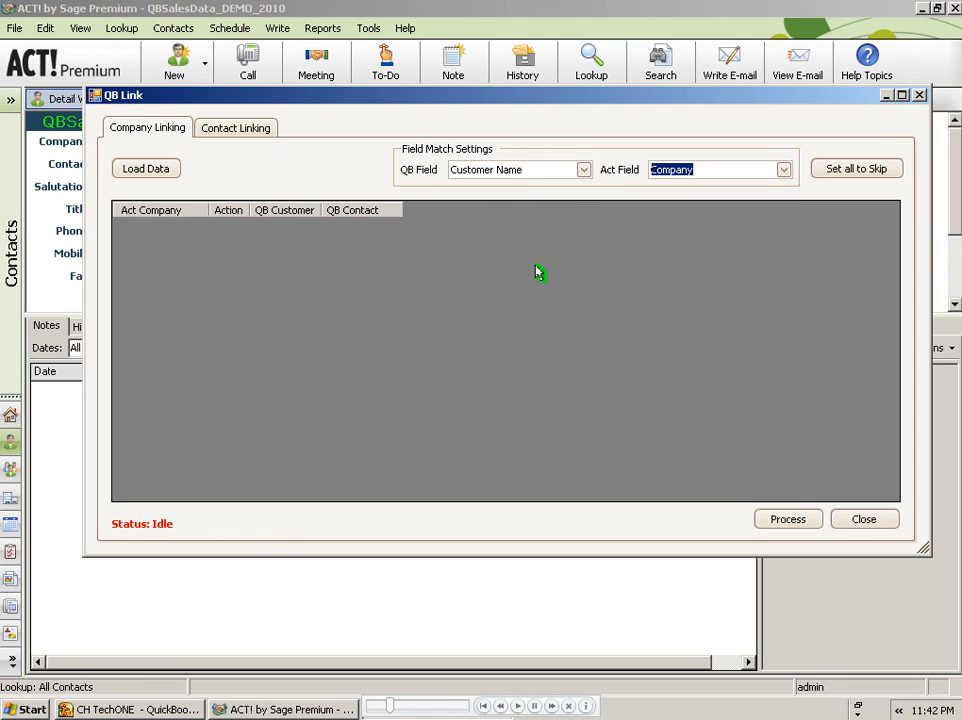
mouse_move(355, 167)
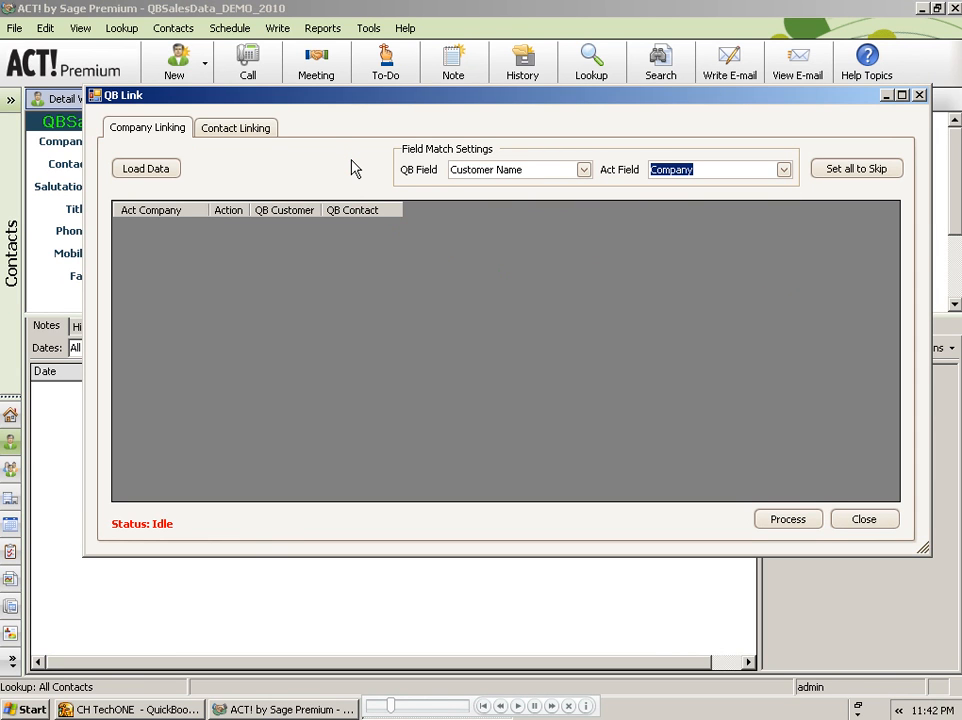
mouse_move(210, 167)
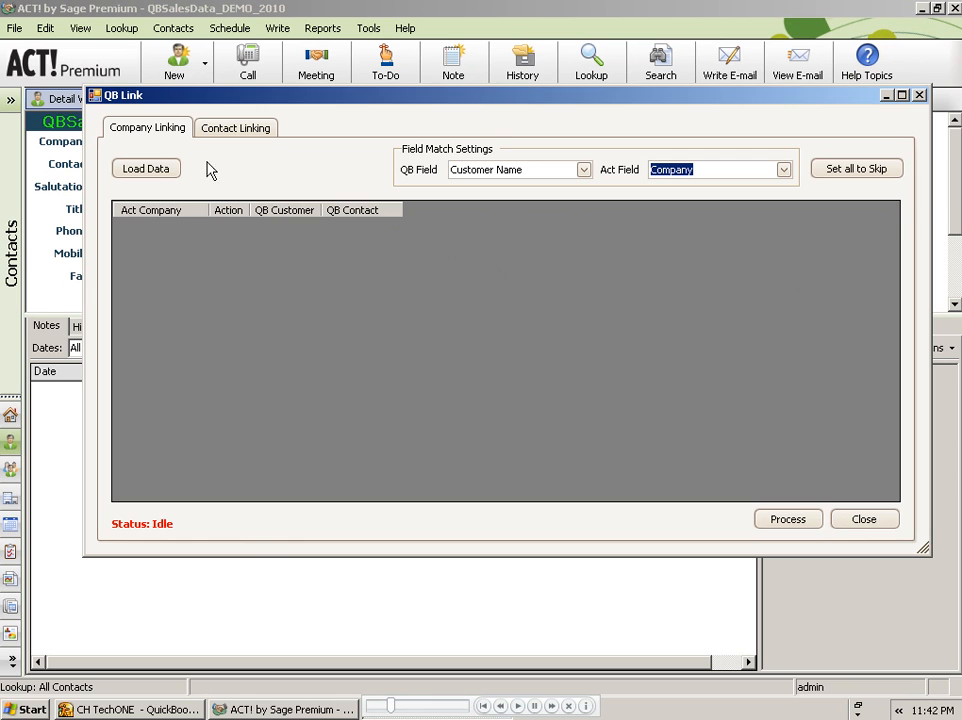
click(146, 168)
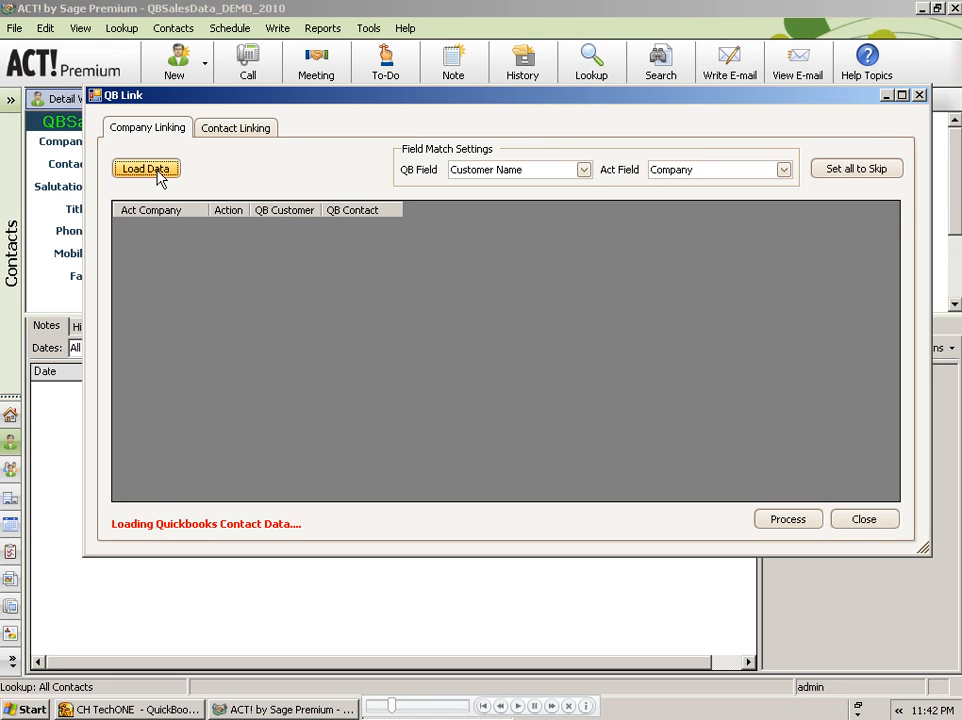
mouse_move(196, 244)
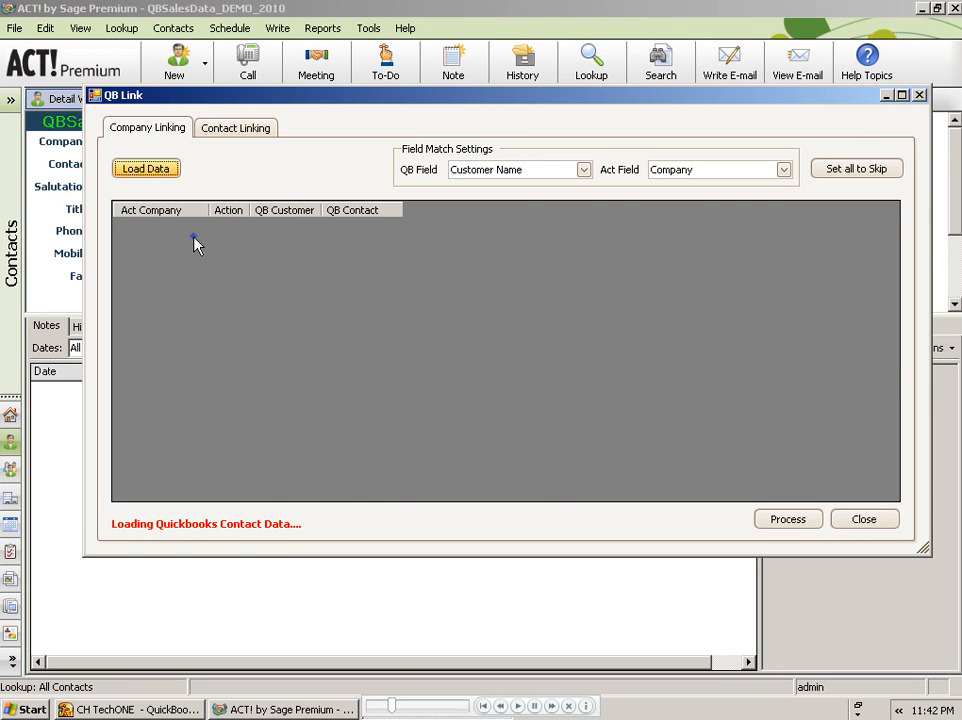
click(145, 168)
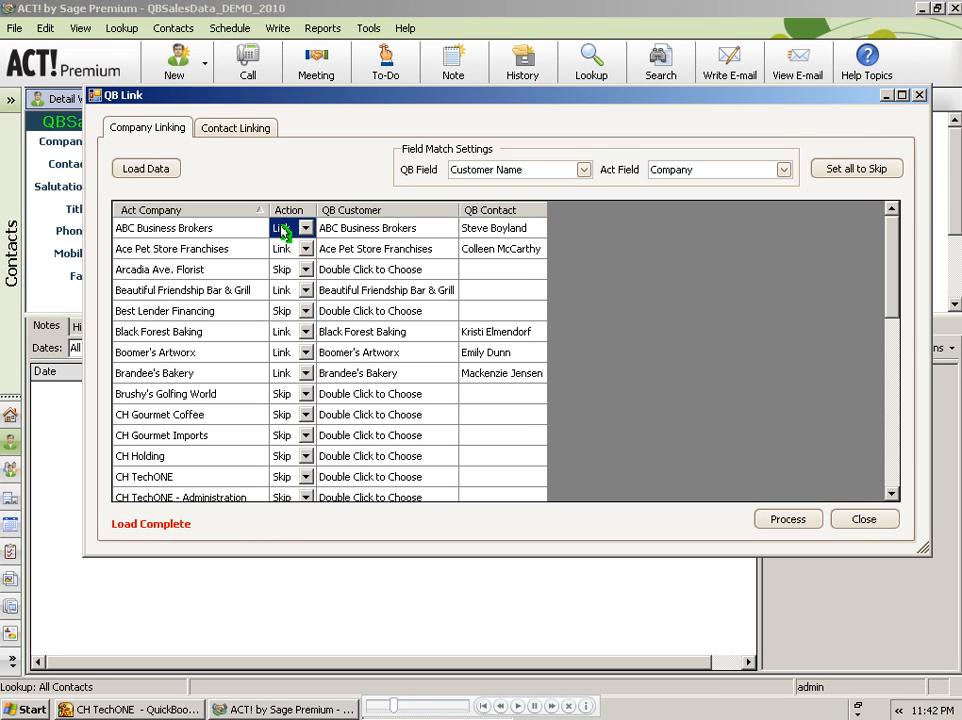
mouse_move(186, 275)
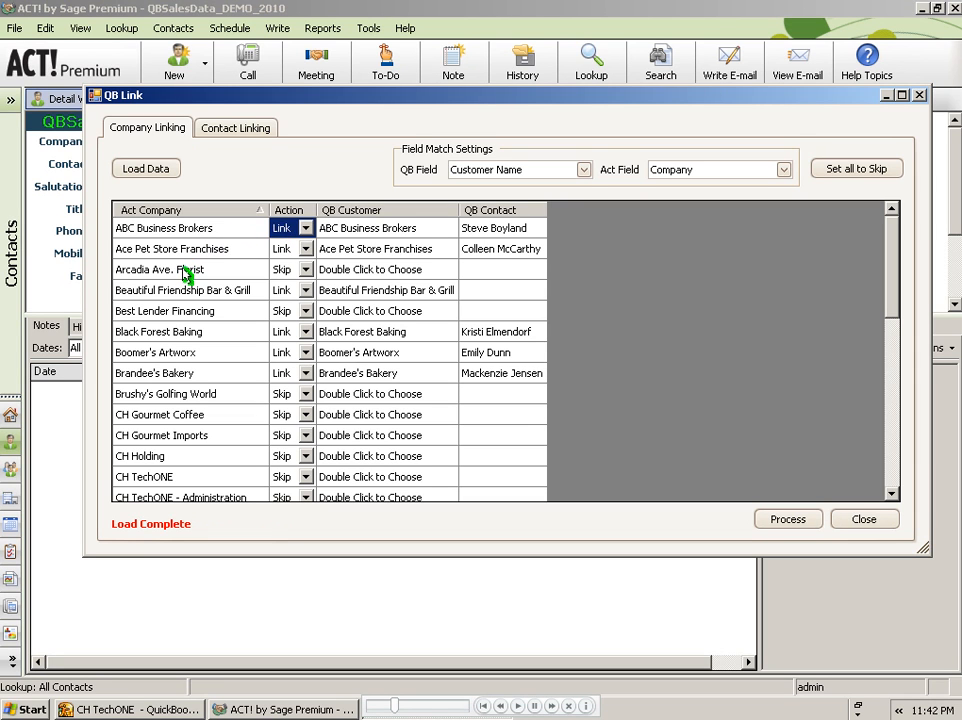
Link Arcadia Ave. Florist to the QuickBooks customer Arcadia Avenue Florist.
click(159, 269)
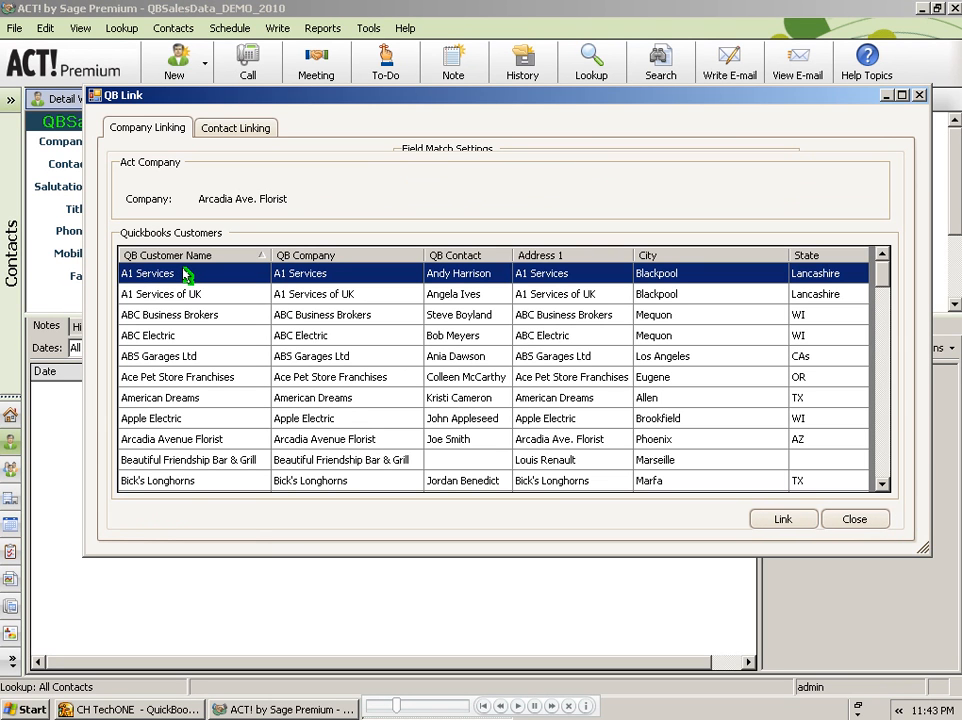
mouse_move(202, 418)
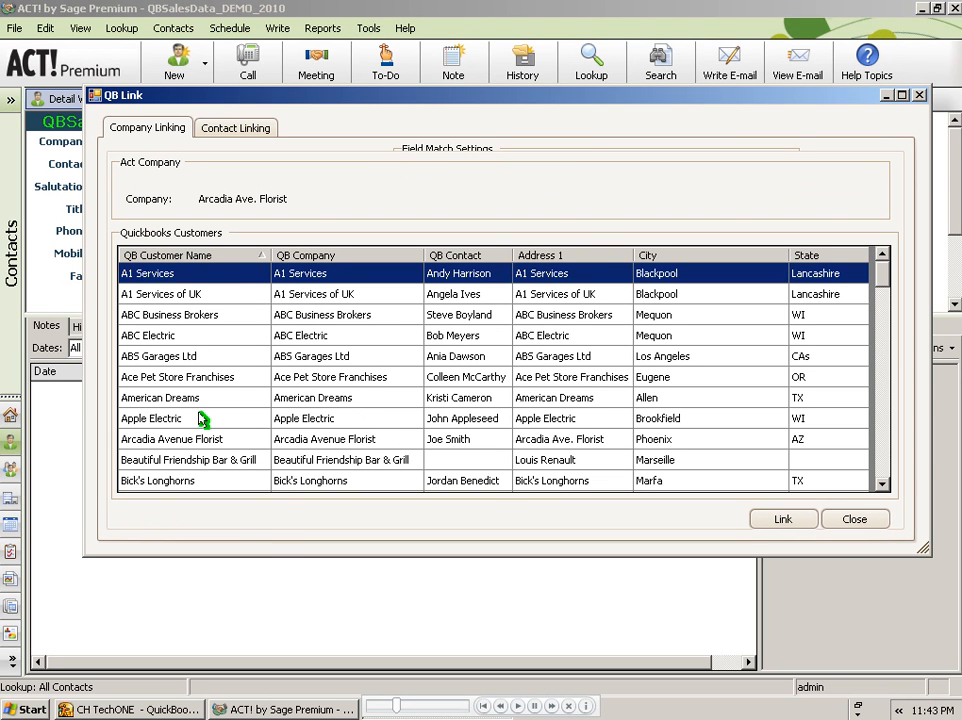
click(170, 439)
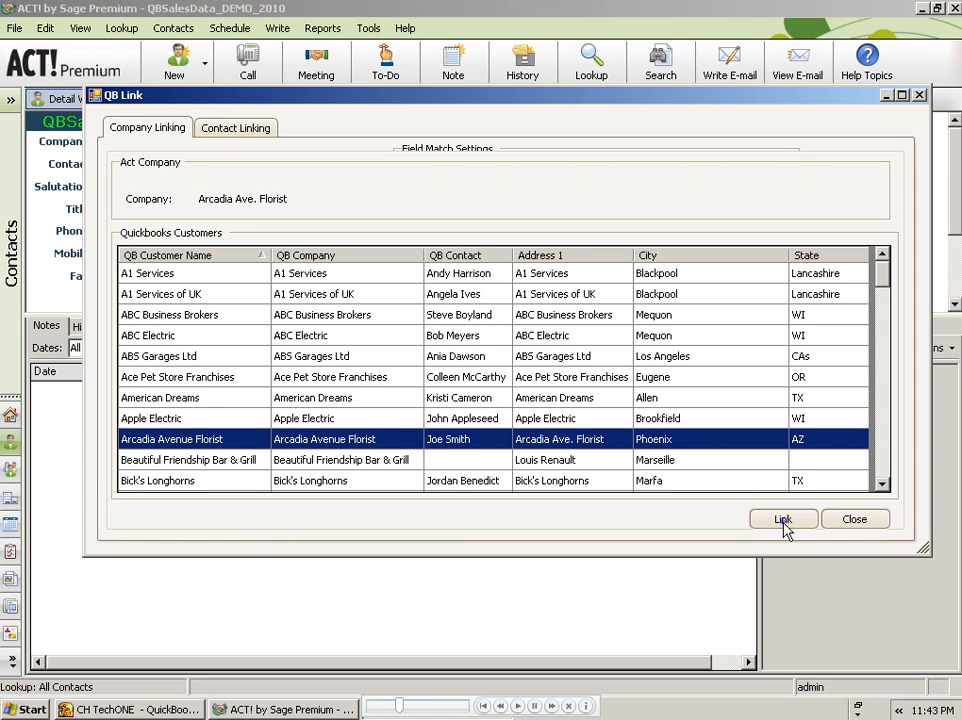
click(783, 519)
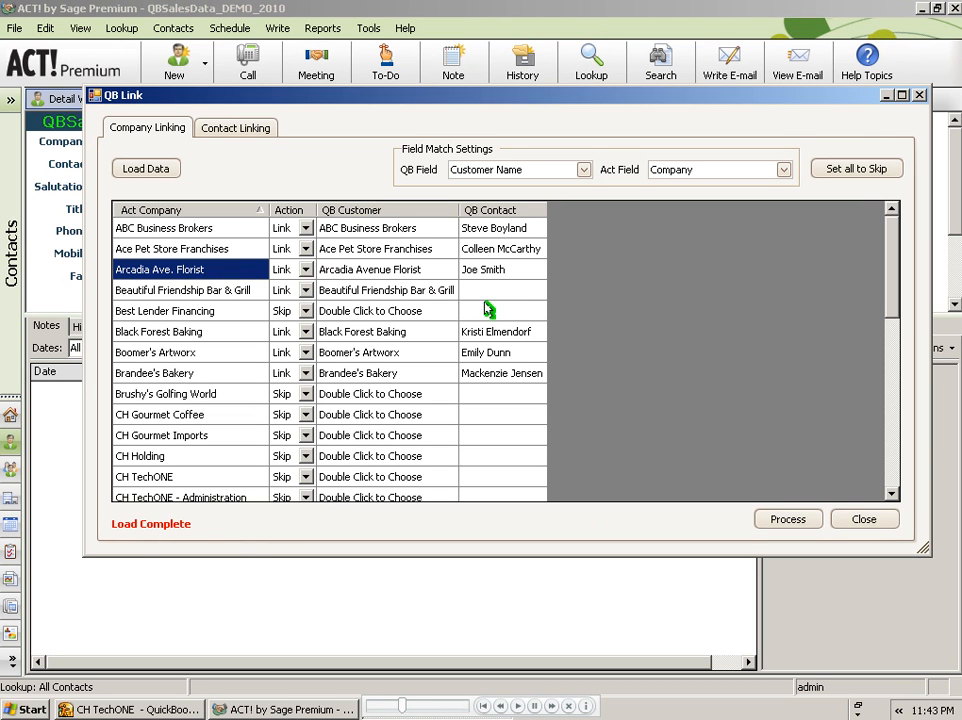
mouse_move(649, 520)
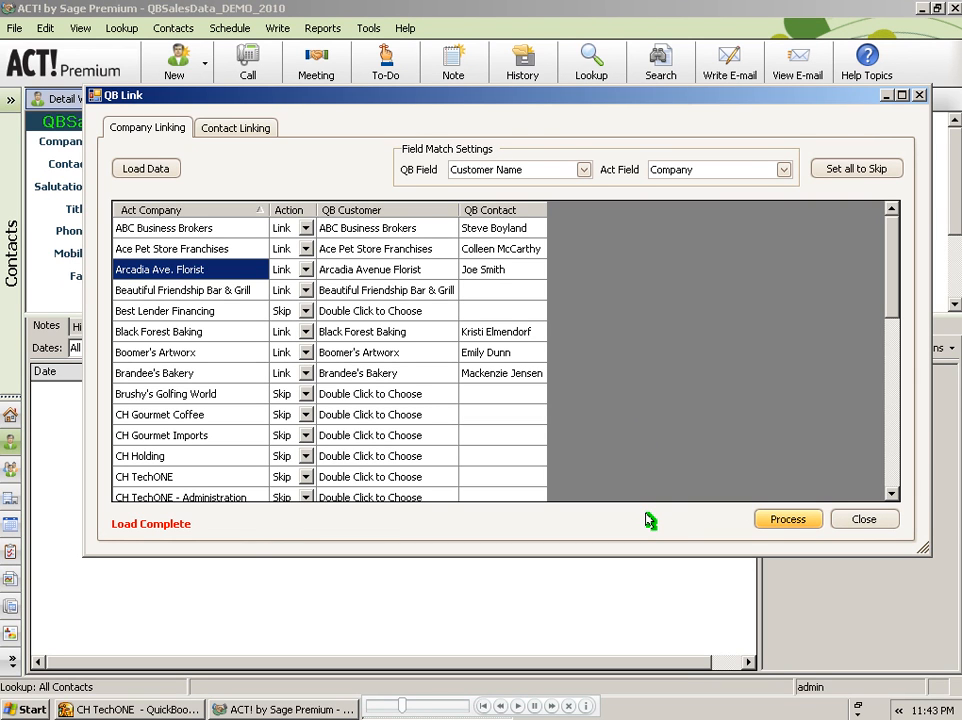
Process the company links until Contact Update Complete, then reload QuickBooks customer matches.
click(787, 518)
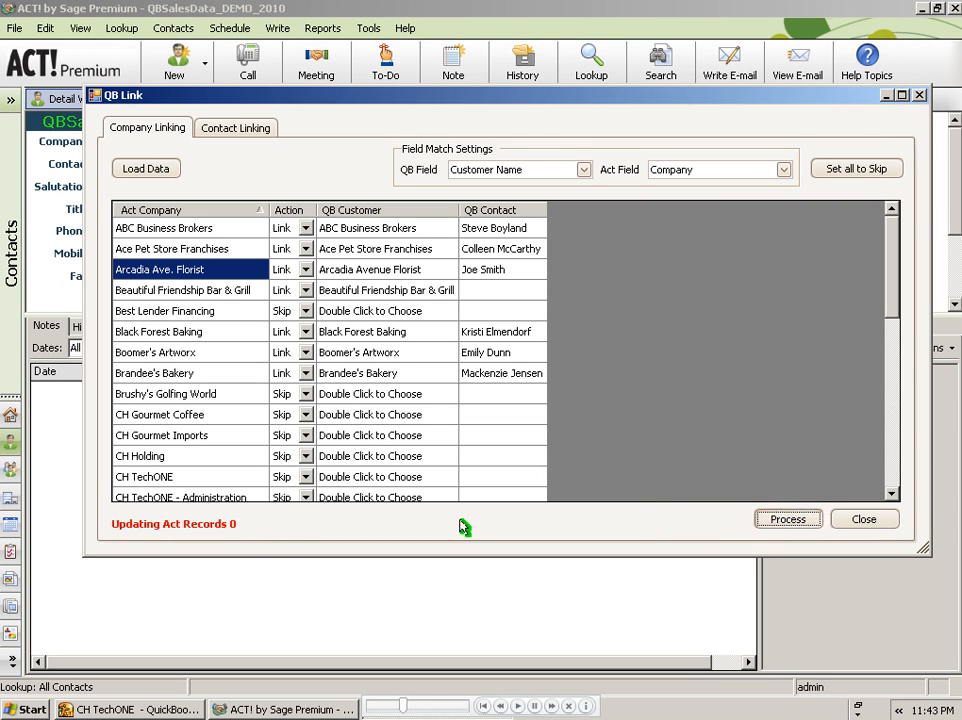
click(788, 519)
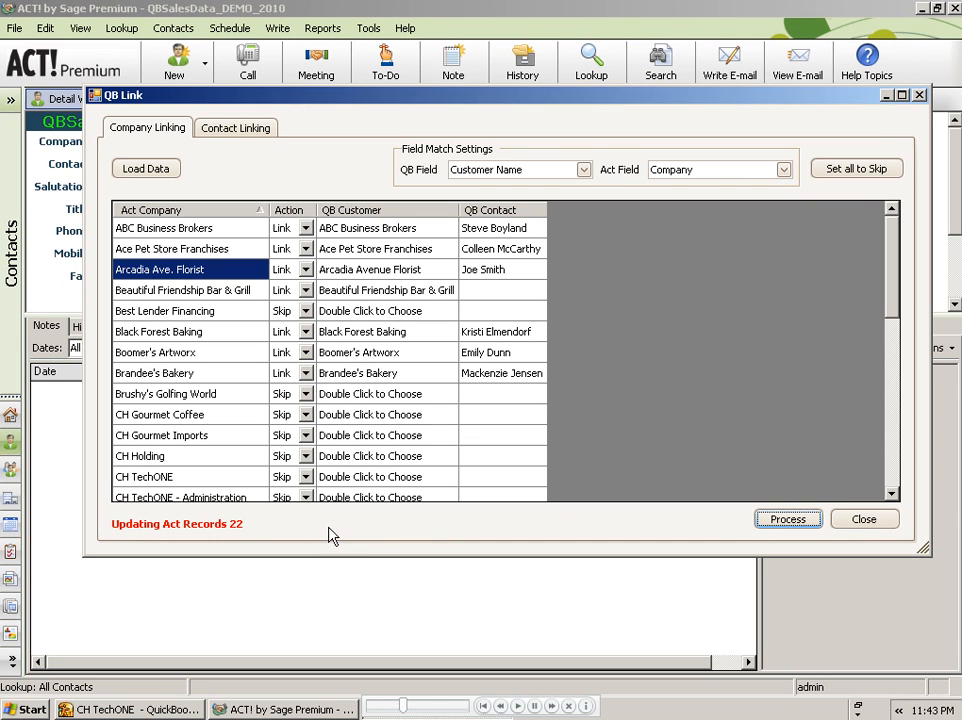
click(788, 519)
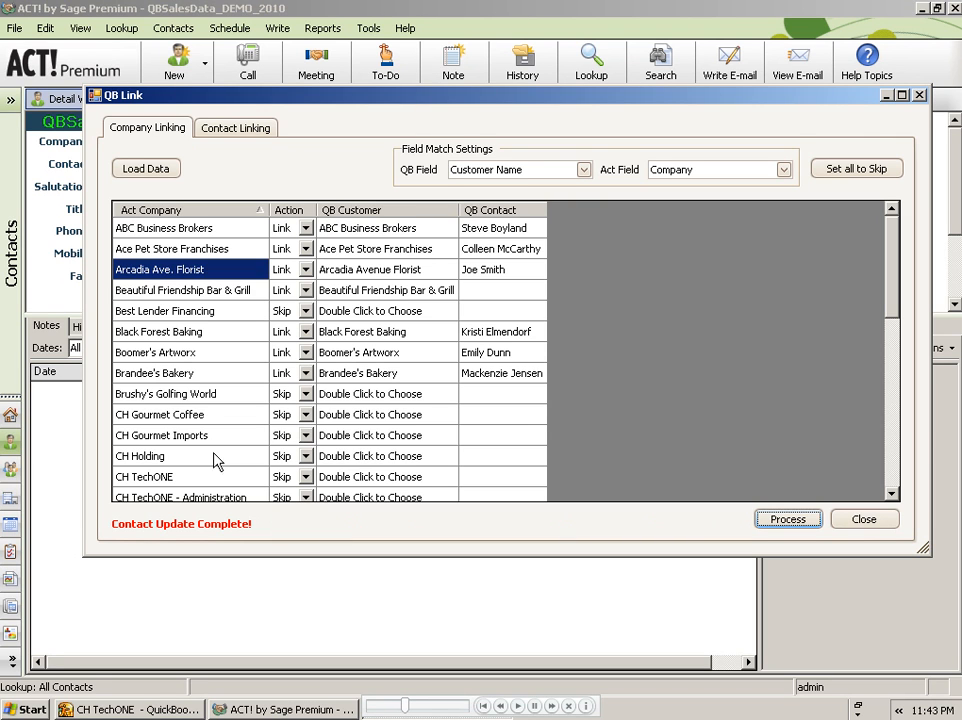
click(145, 168)
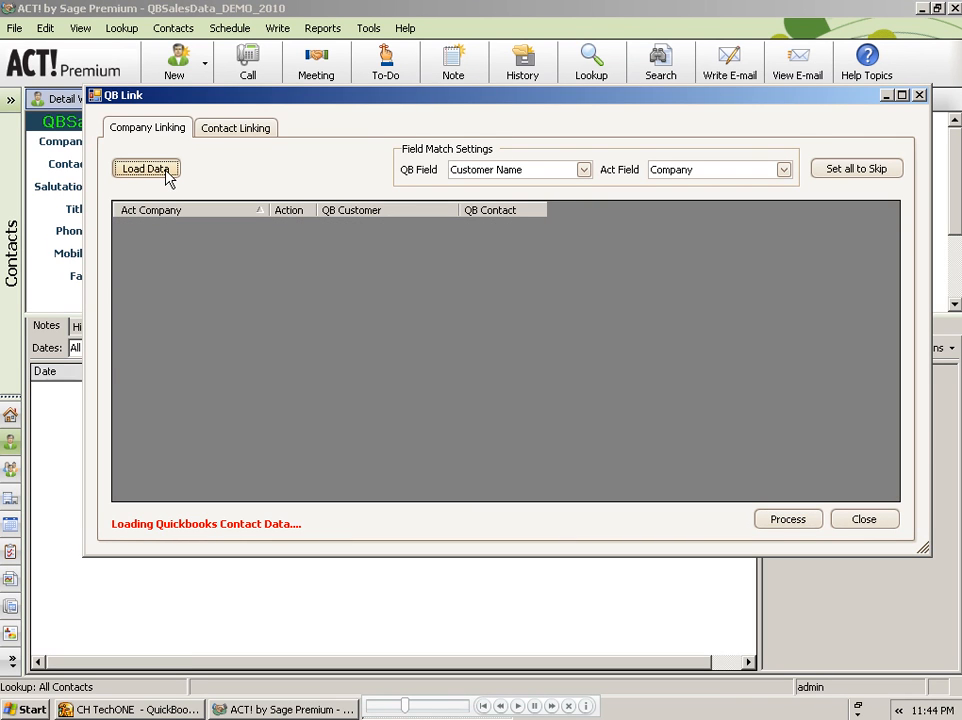
mouse_move(220, 290)
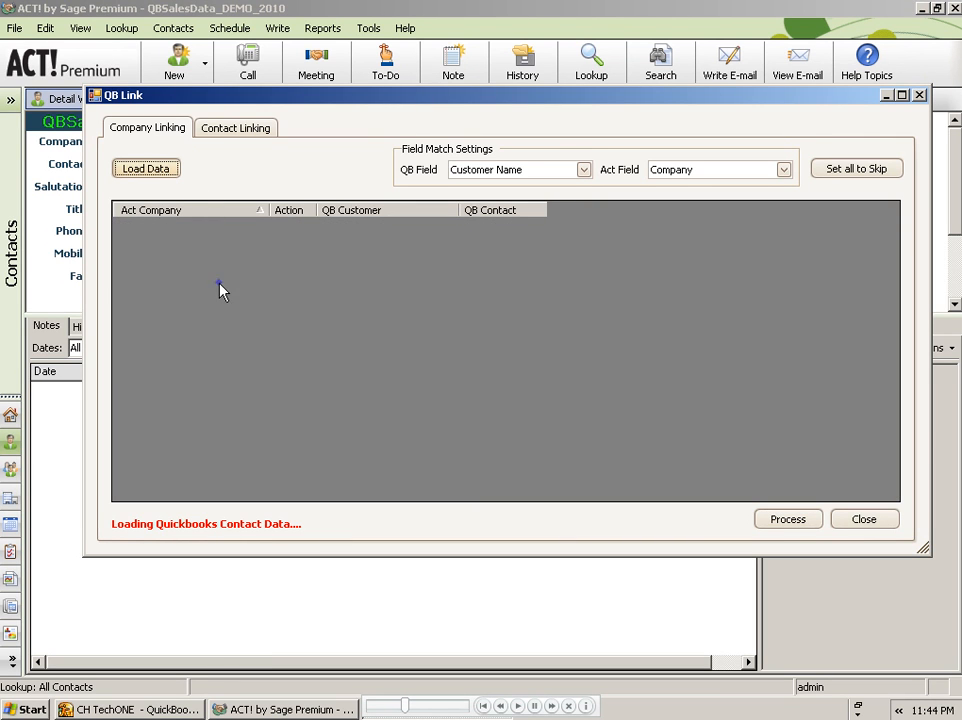
Let the reload finish and select CH Gourmet Imports among the remaining Skip companies.
click(145, 168)
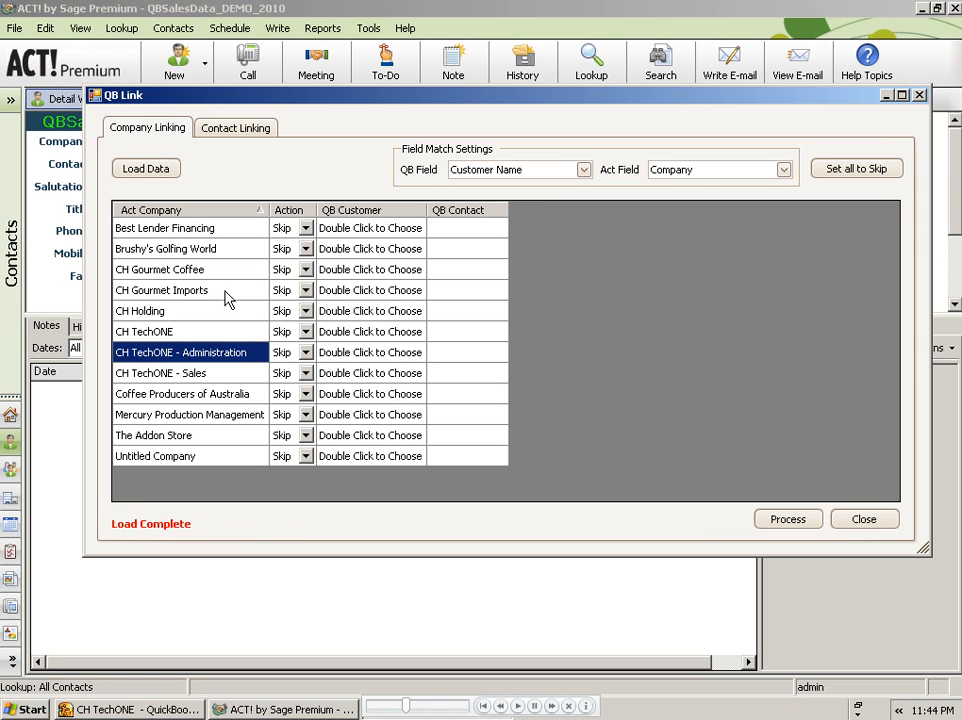
click(161, 290)
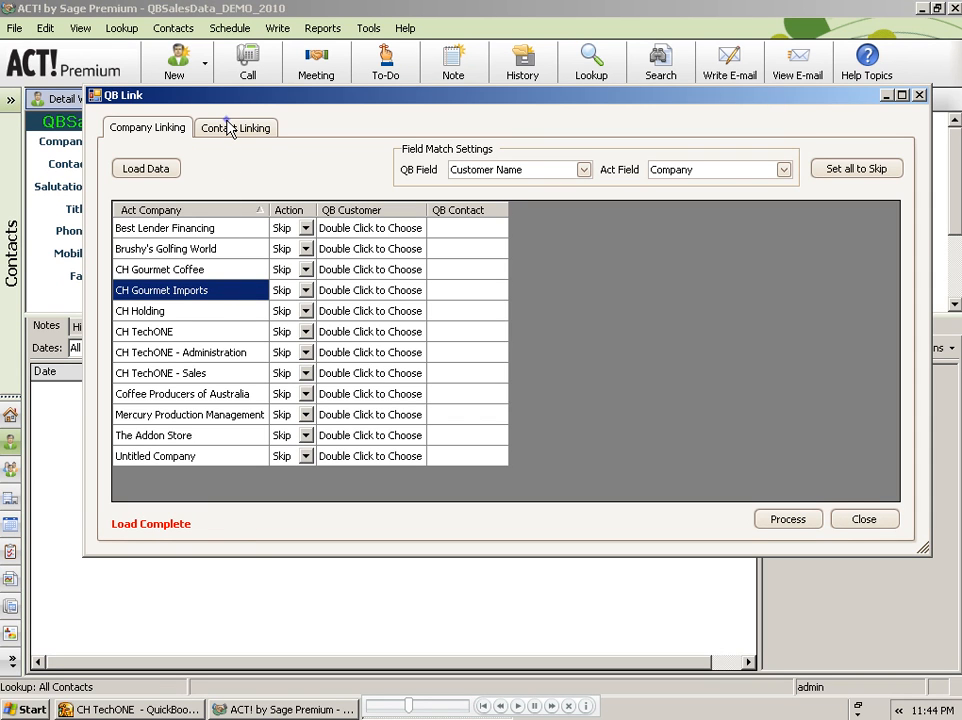
On Contact Linking, match Customer Name to Company across All Contacts.
click(235, 127)
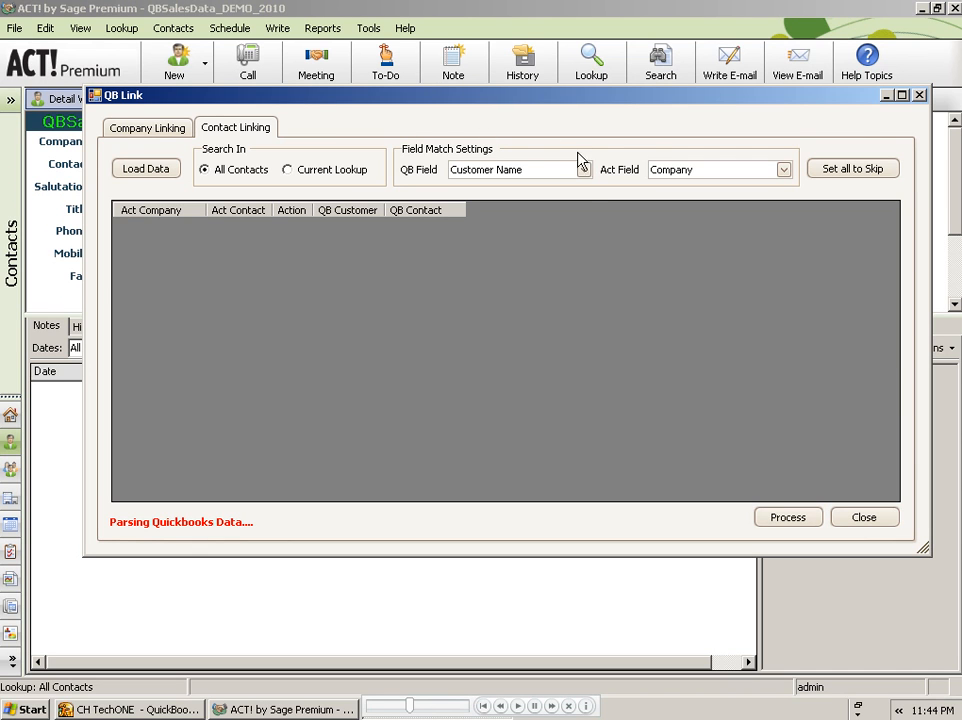
click(584, 169)
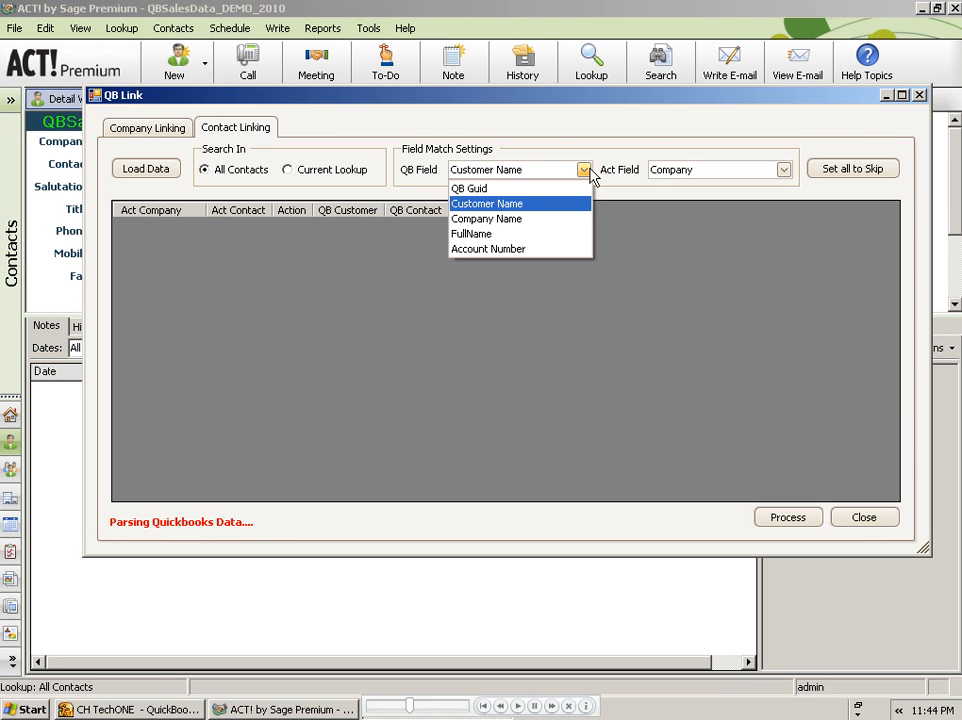
mouse_move(568, 204)
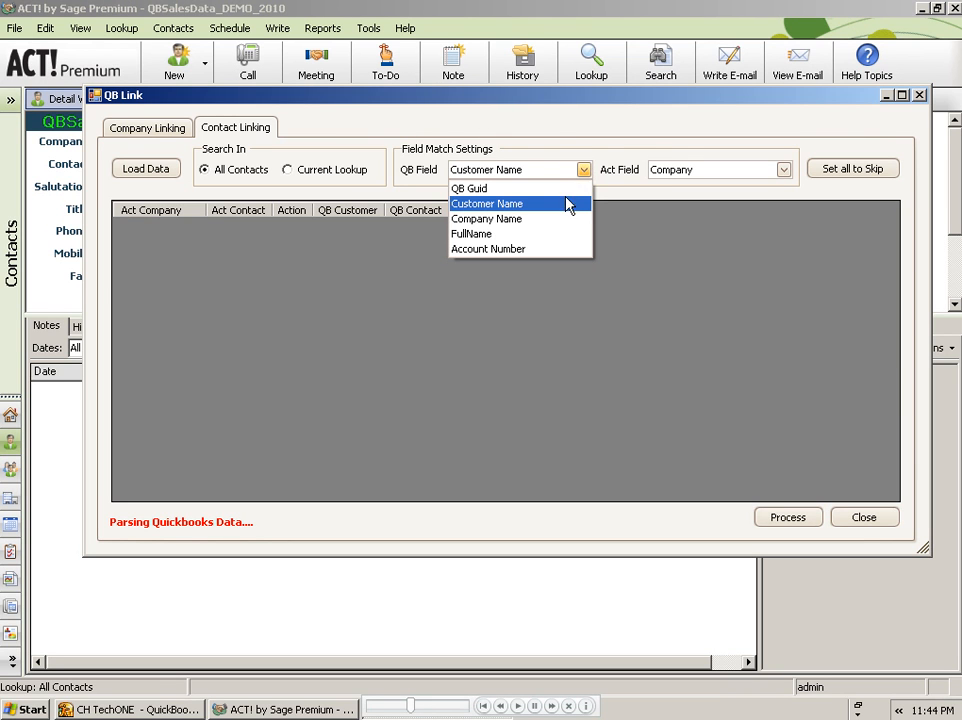
click(487, 203)
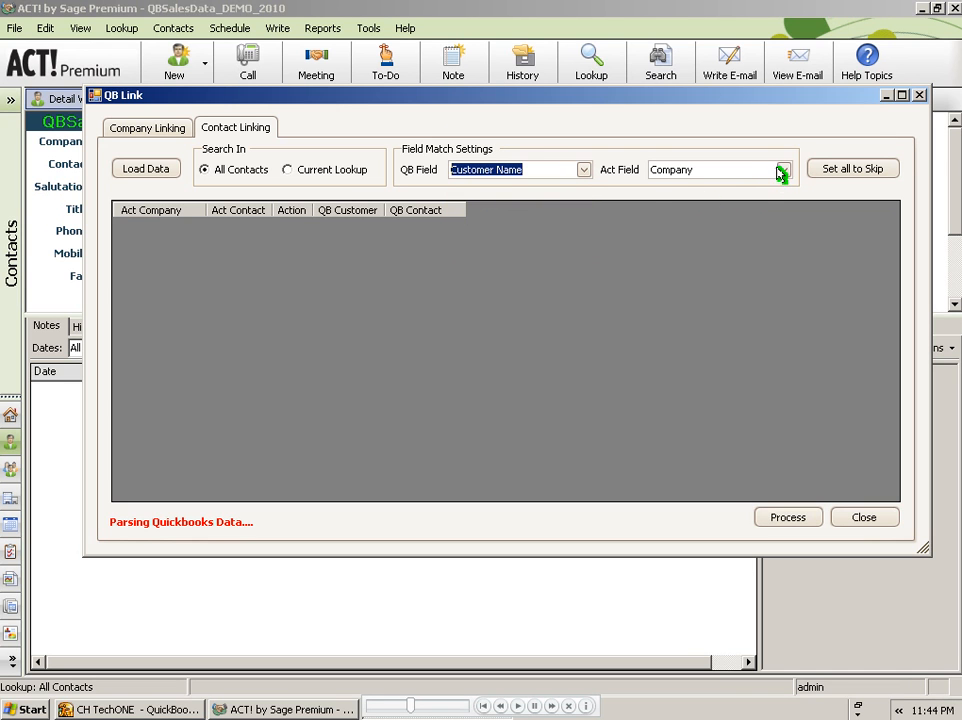
click(720, 169)
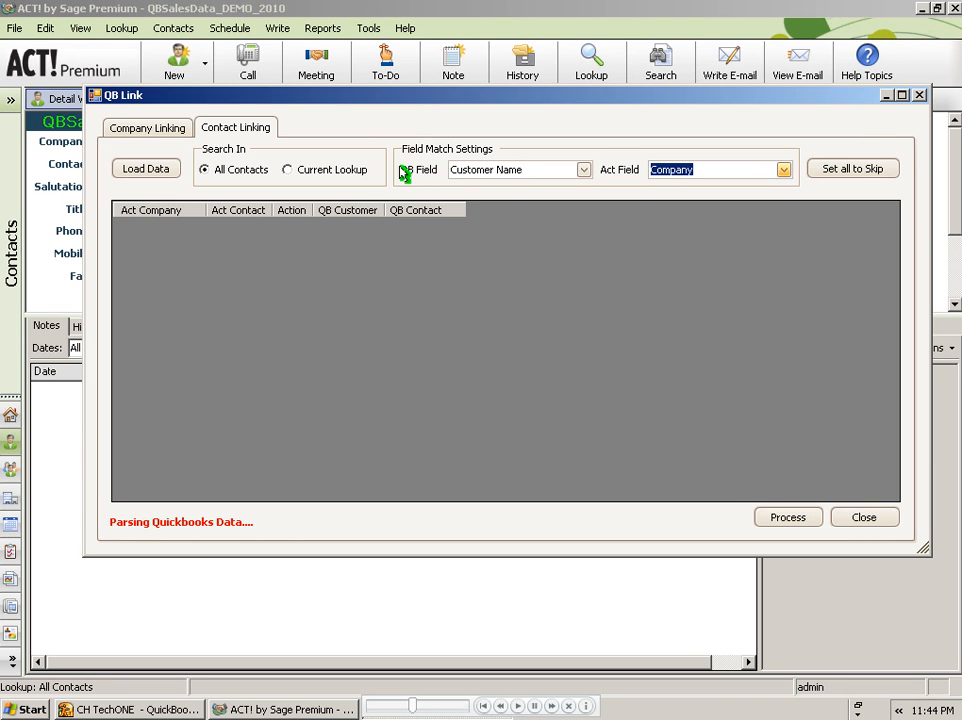
click(288, 169)
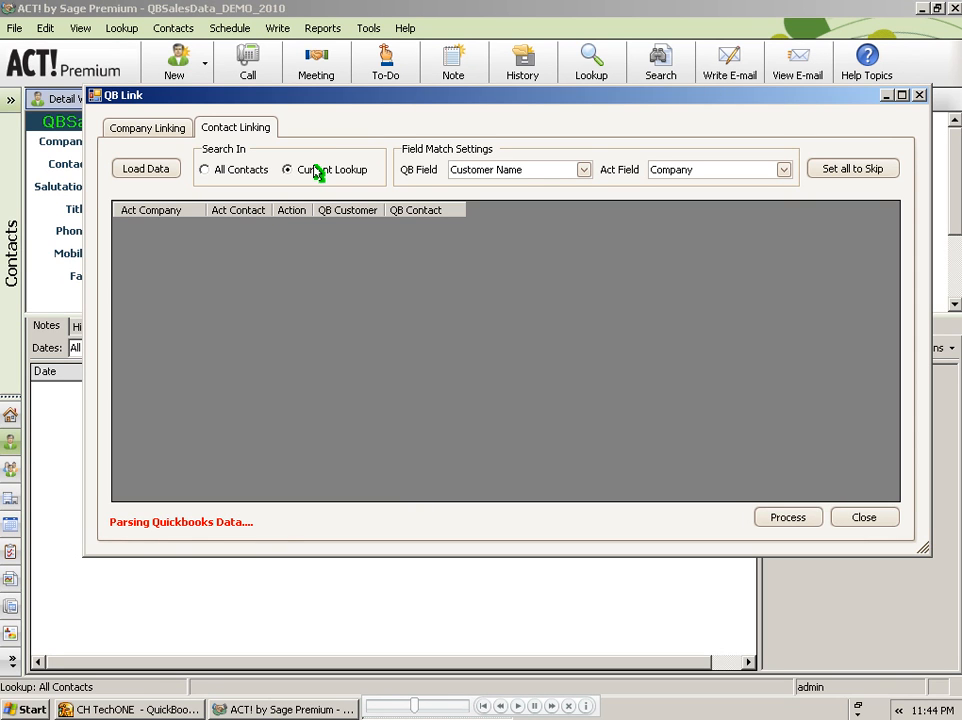
click(205, 169)
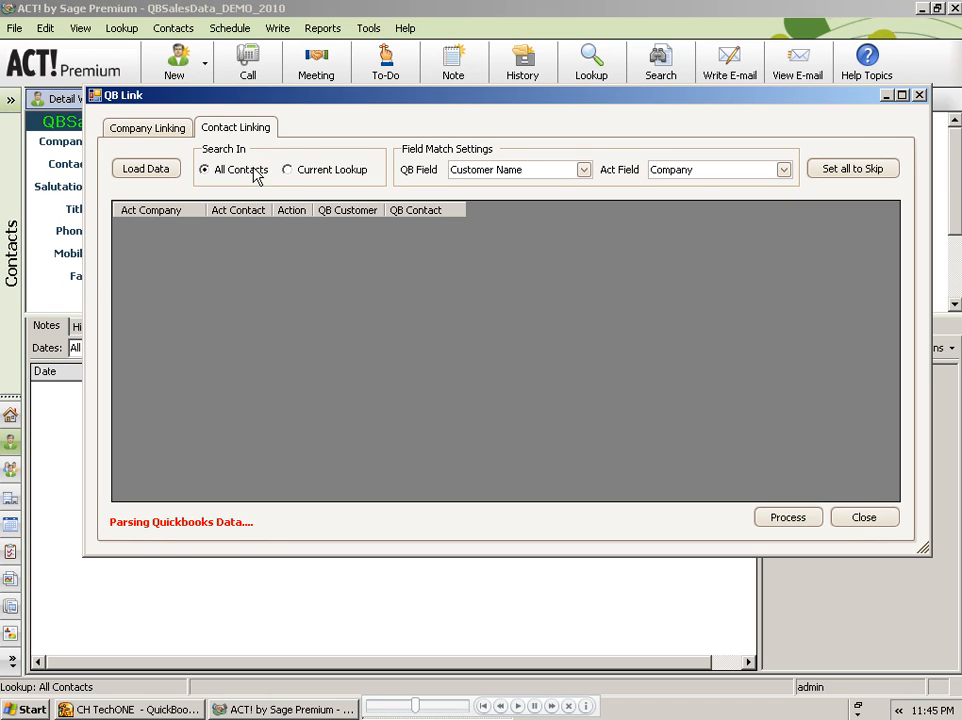
click(145, 168)
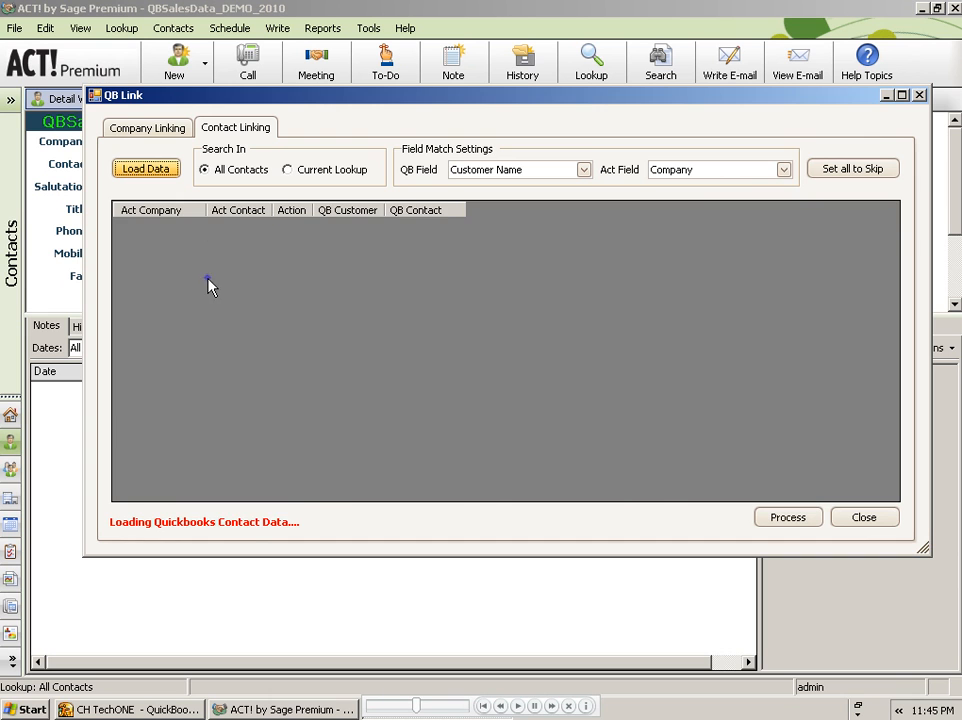
Load contact matches and process the links, updating 97 records.
click(145, 168)
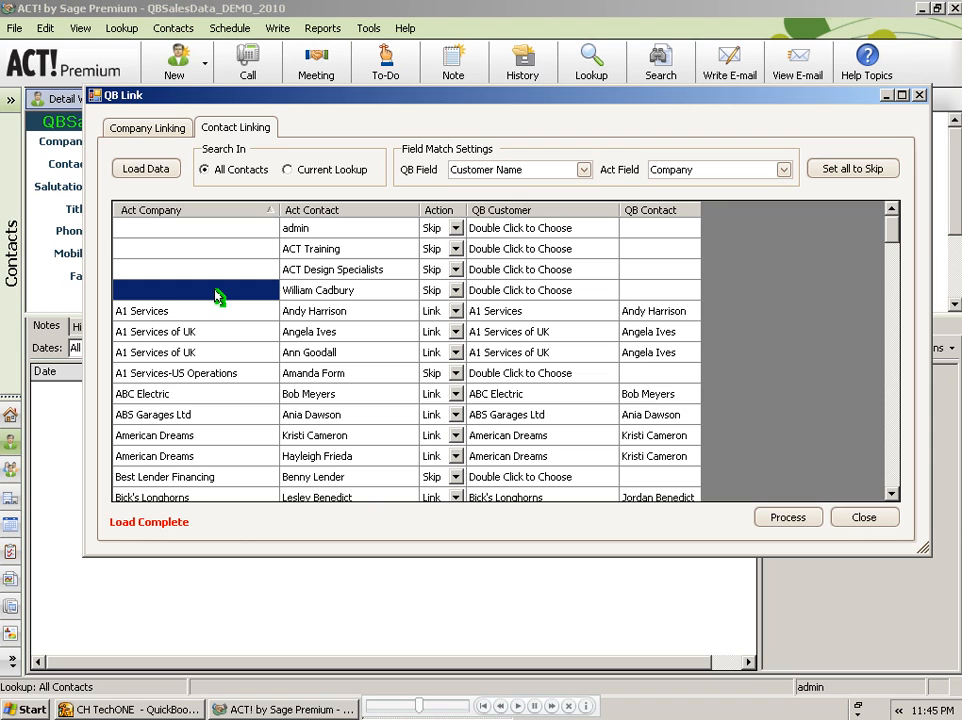
mouse_move(386, 530)
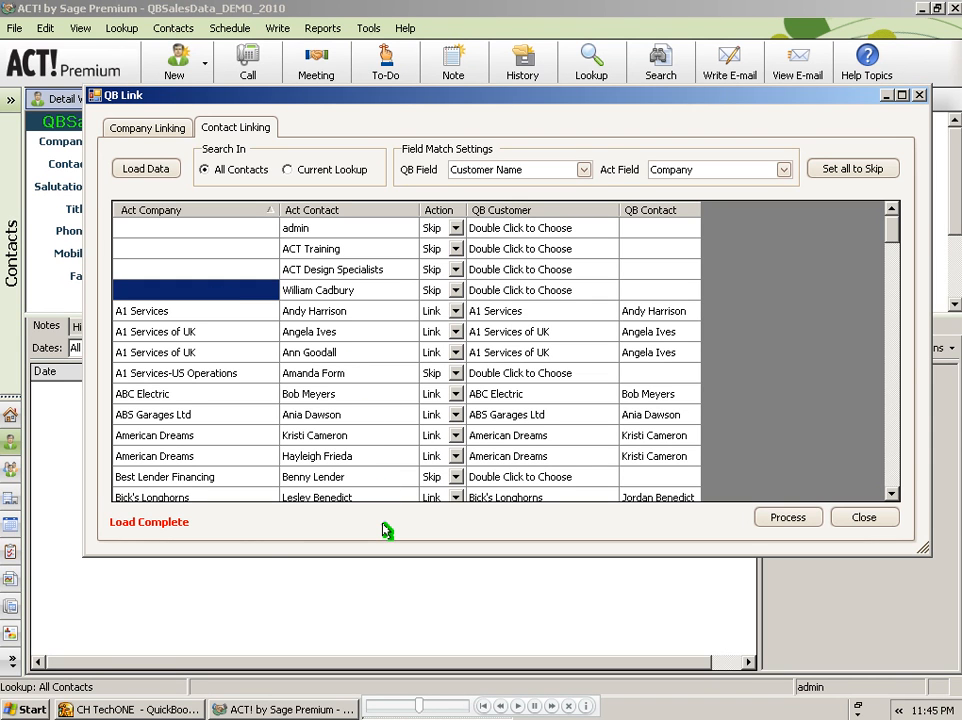
mouse_move(595, 528)
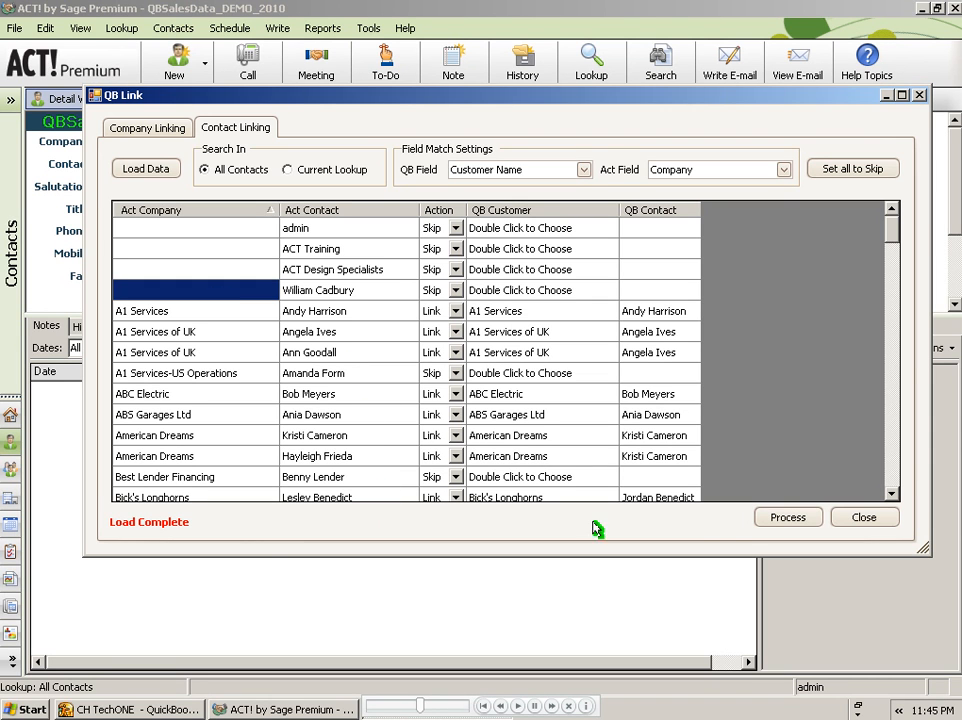
click(788, 517)
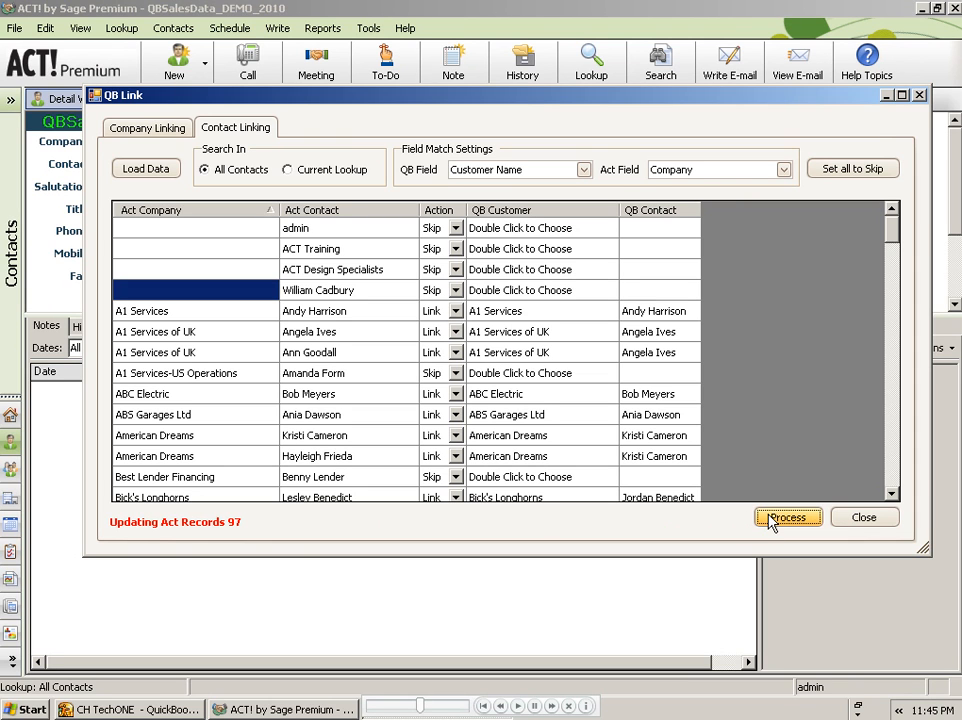
mouse_move(310, 518)
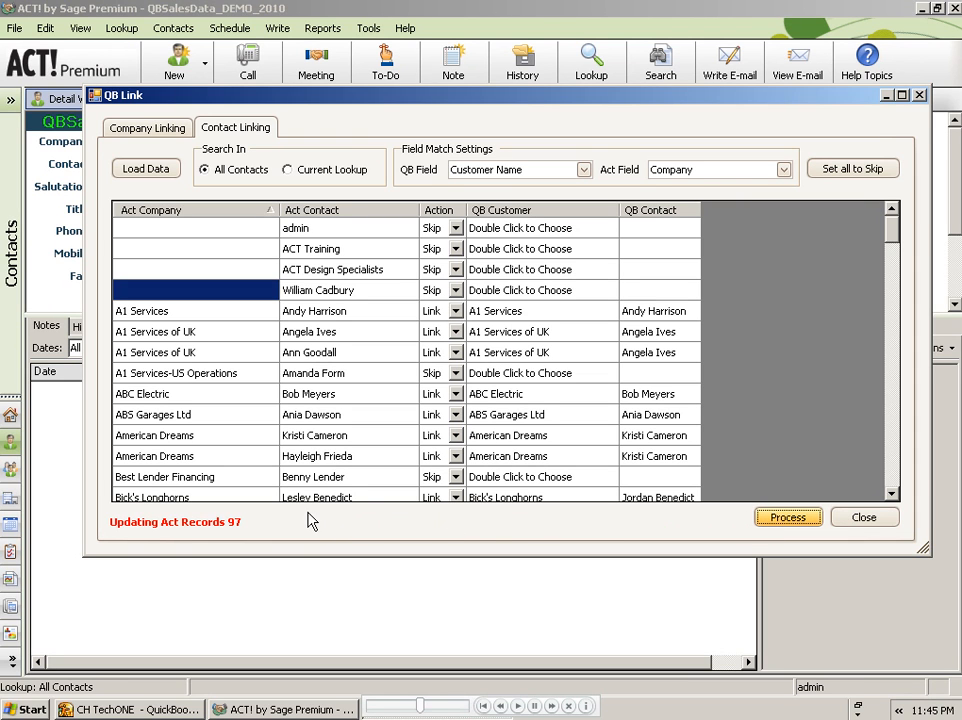
click(787, 517)
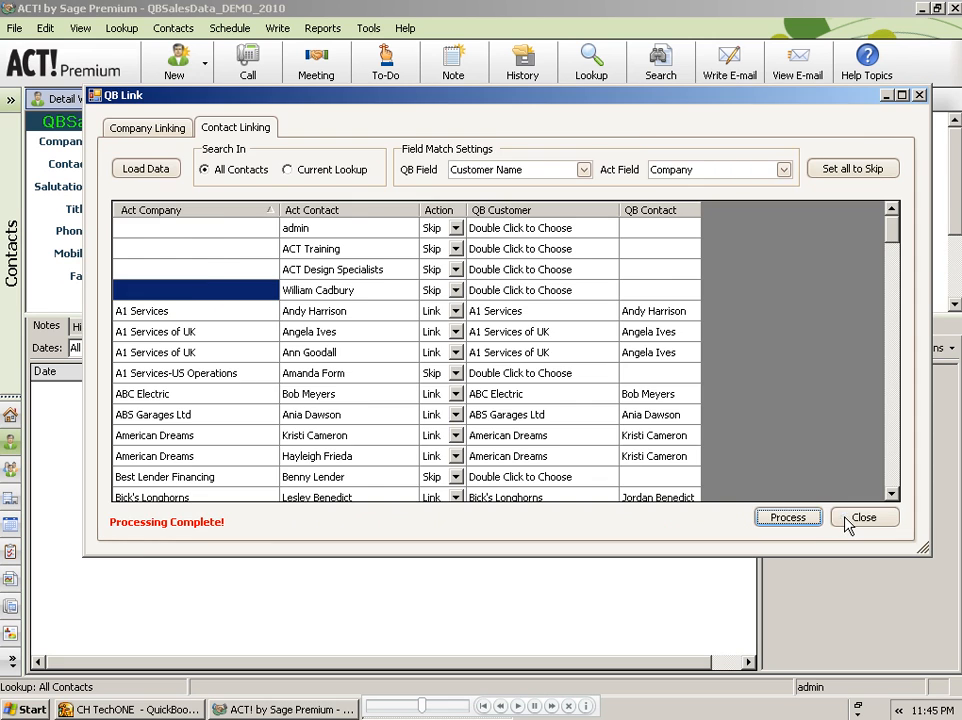
Close QB Link, return to the A1 Services record, and open the Tools menu.
click(863, 517)
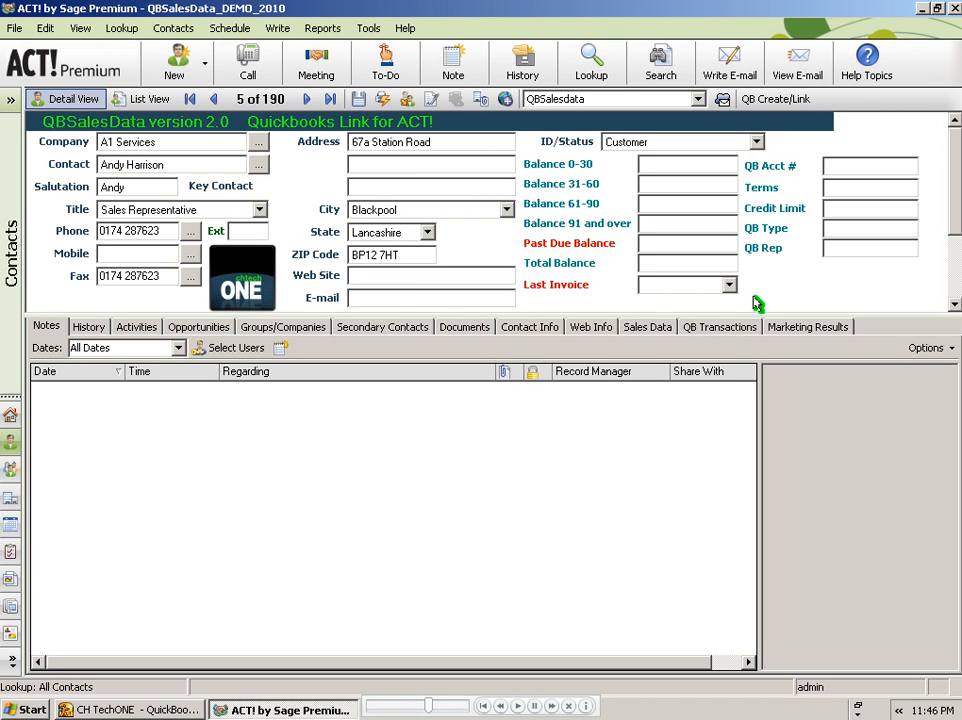
mouse_move(445, 218)
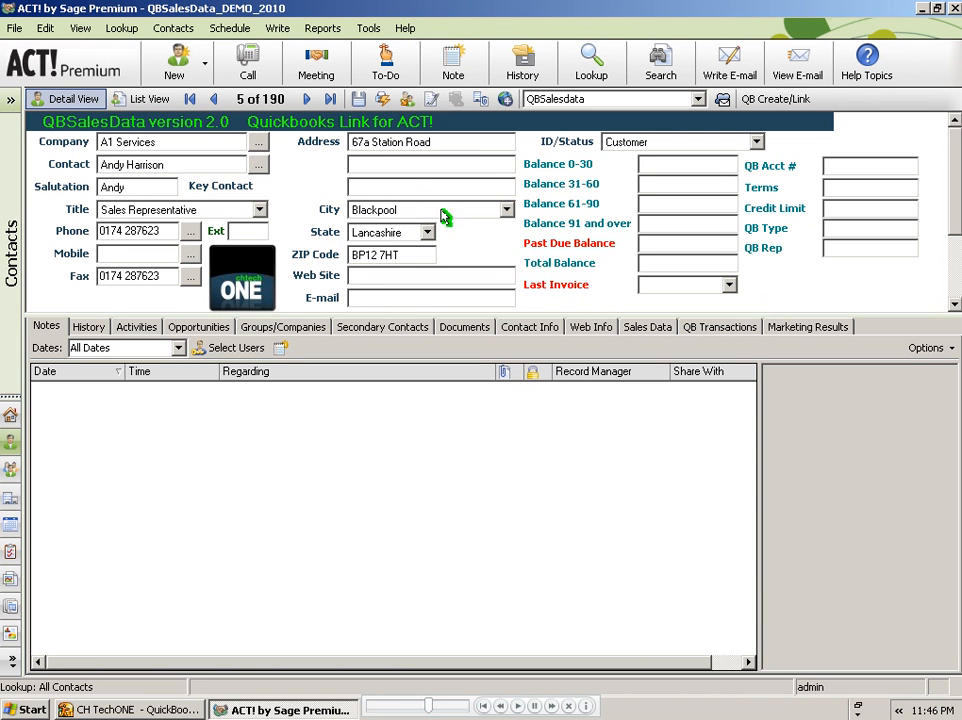
click(368, 27)
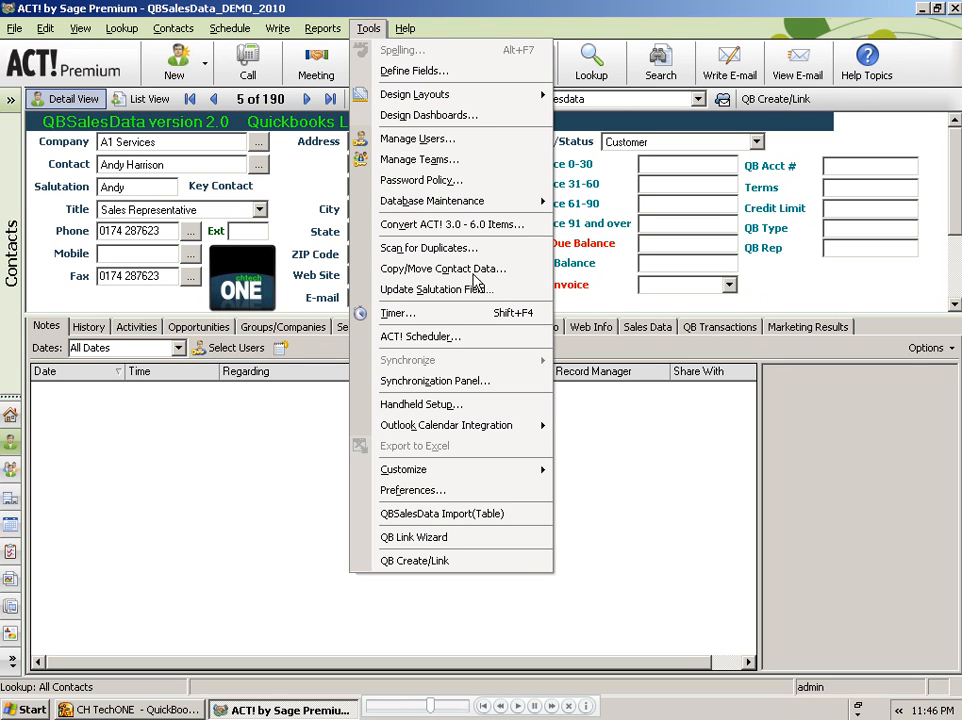
Direct-import the last three years of QuickBooks sales data until it reports Complete.
click(441, 513)
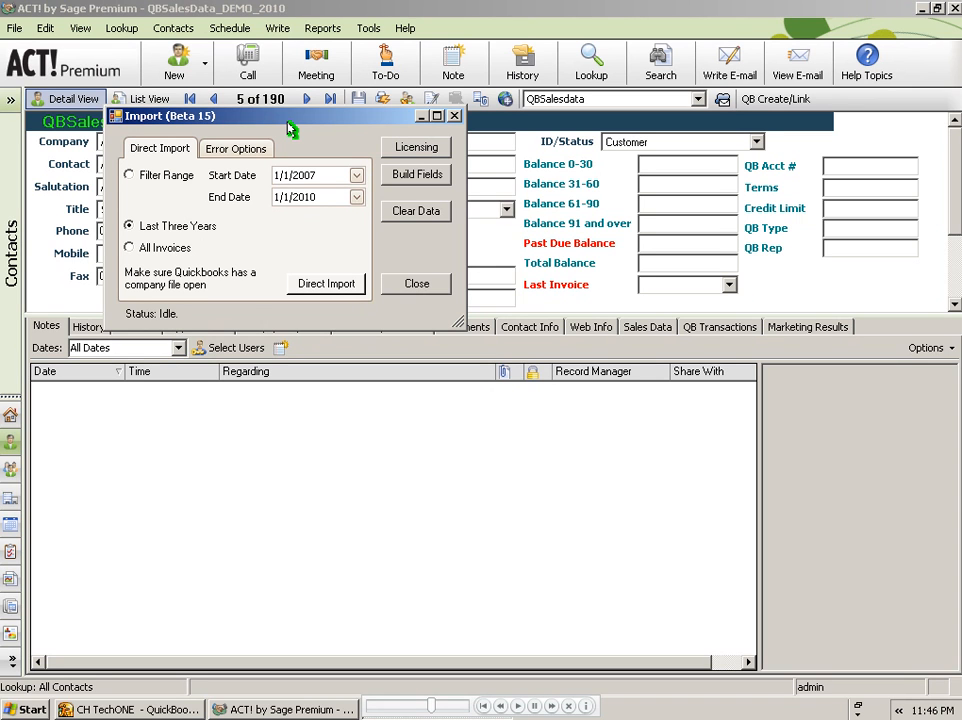
mouse_move(190, 207)
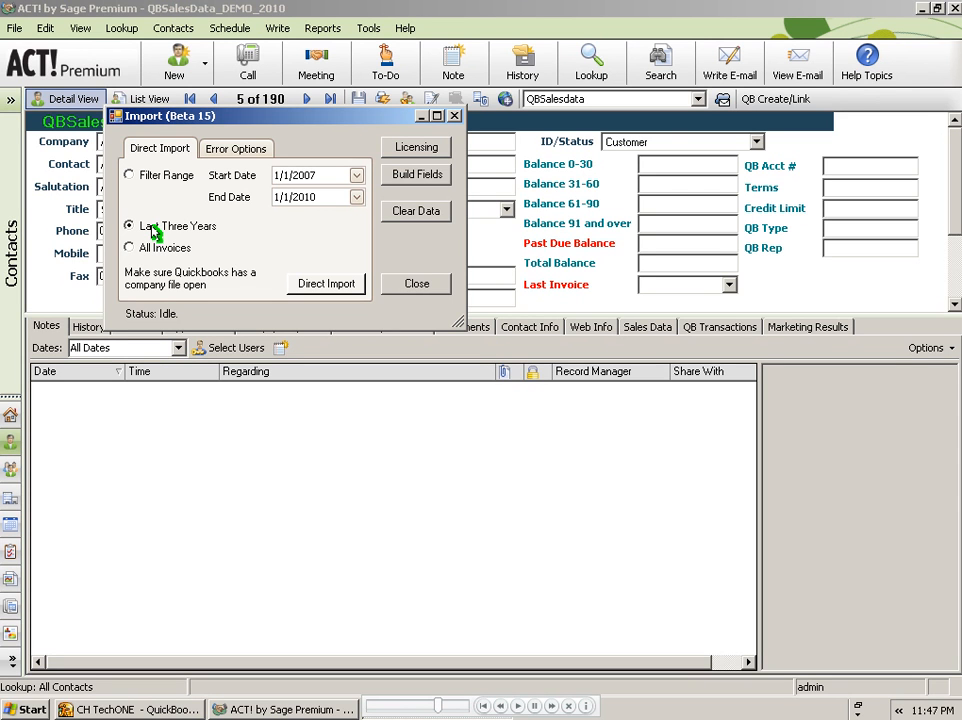
click(326, 284)
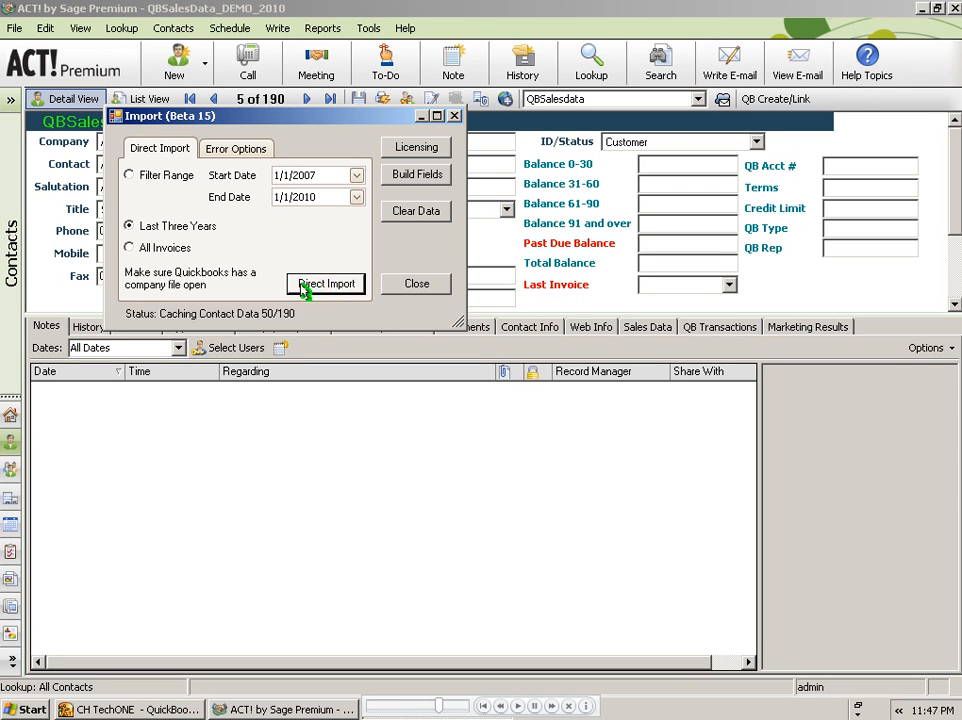
click(325, 283)
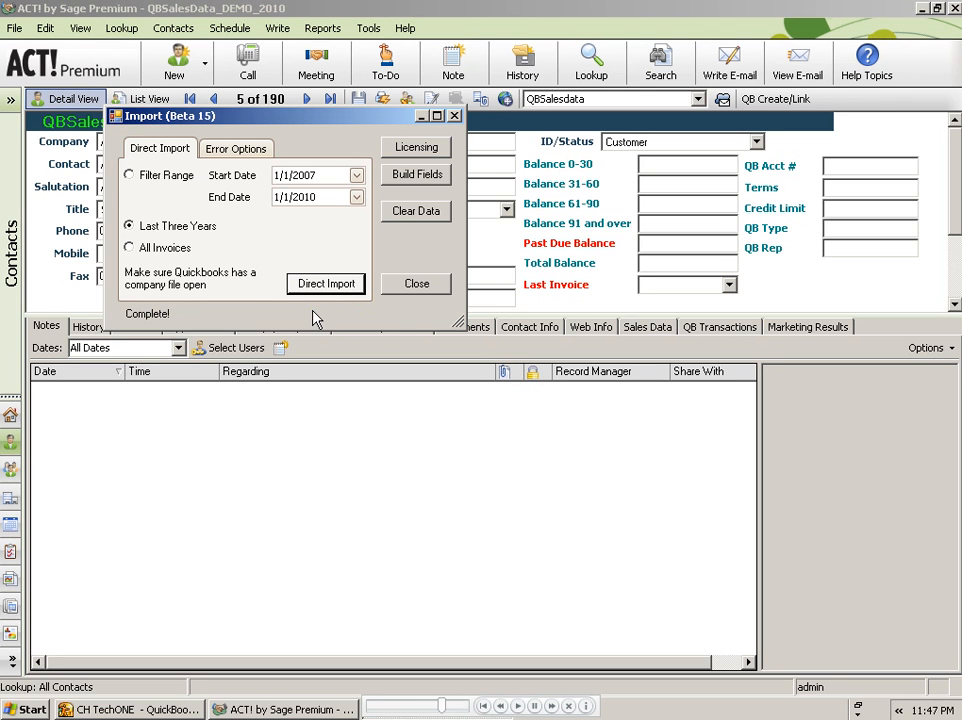
Close the import and look up companies starting with 'circle' to show Circle Photography.
click(416, 283)
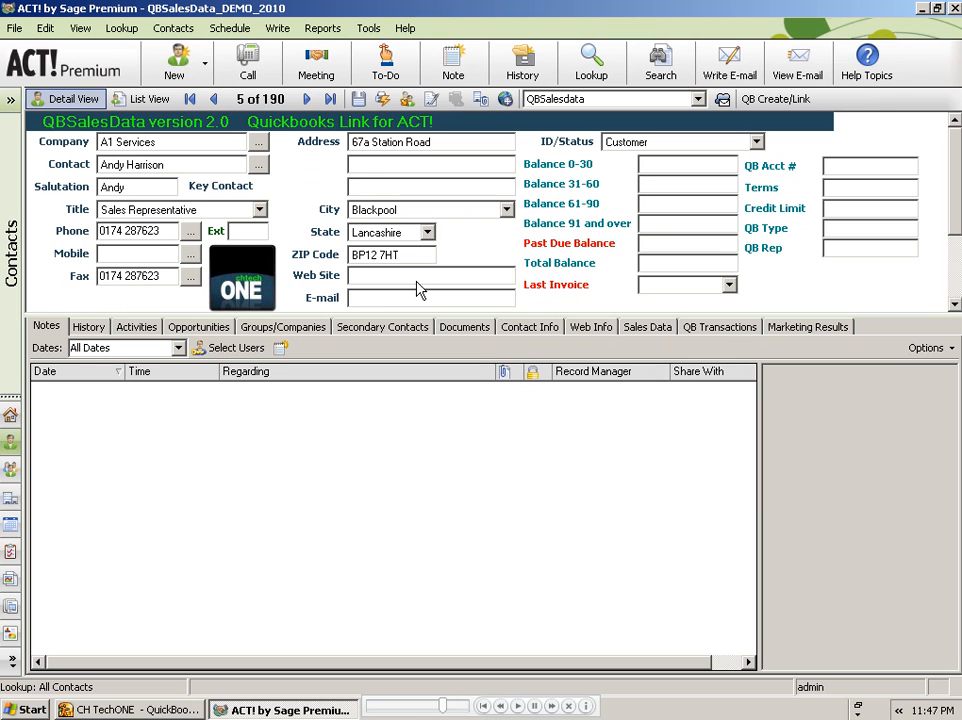
mouse_move(417, 287)
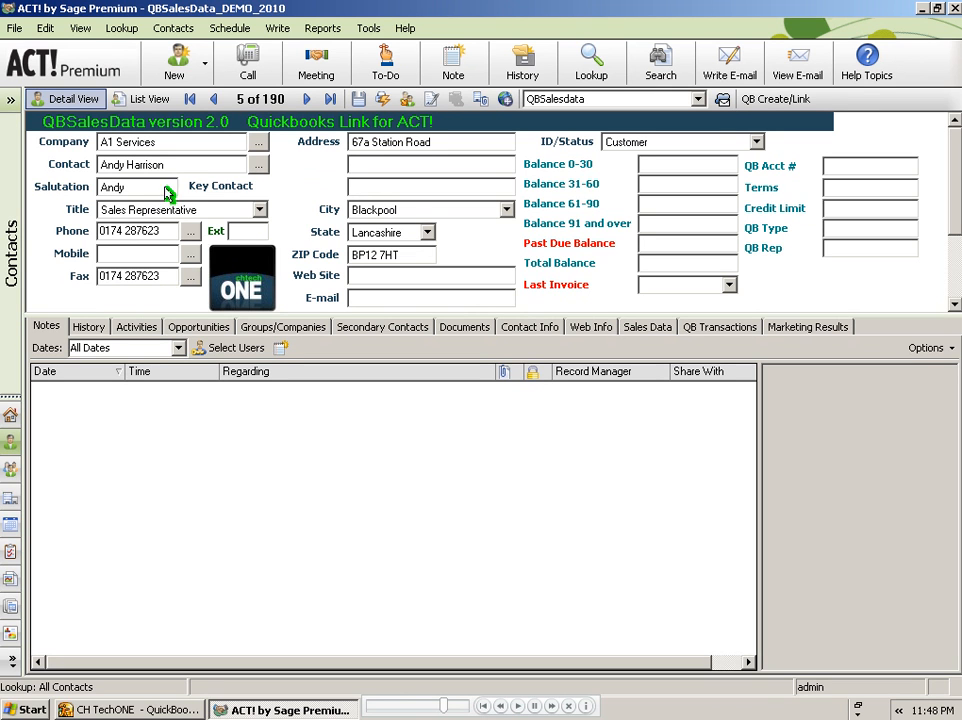
click(121, 27)
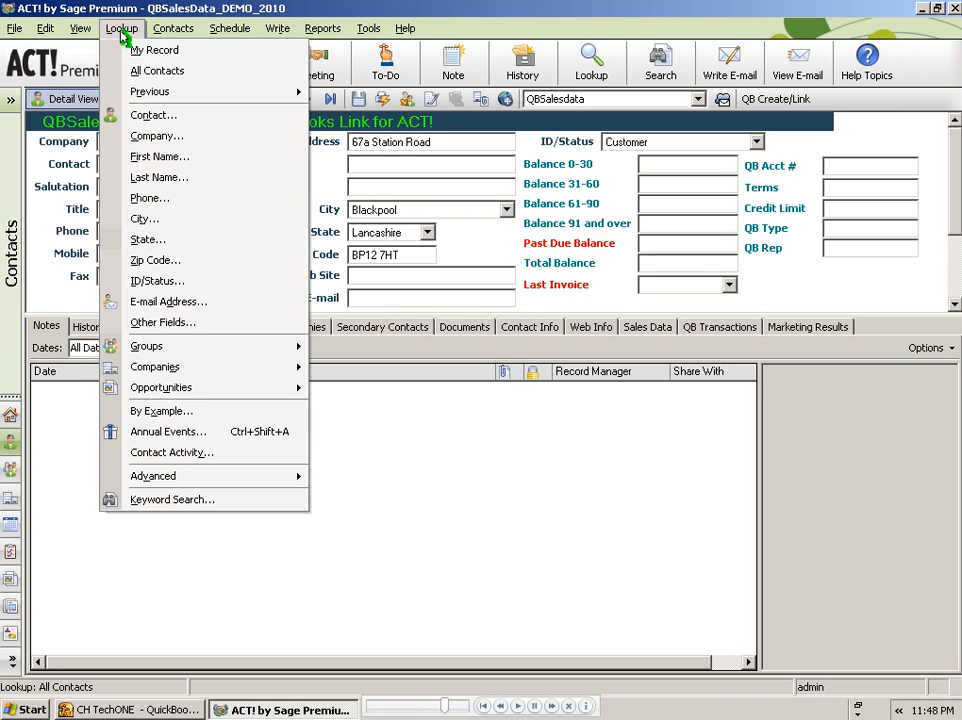
mouse_move(160, 63)
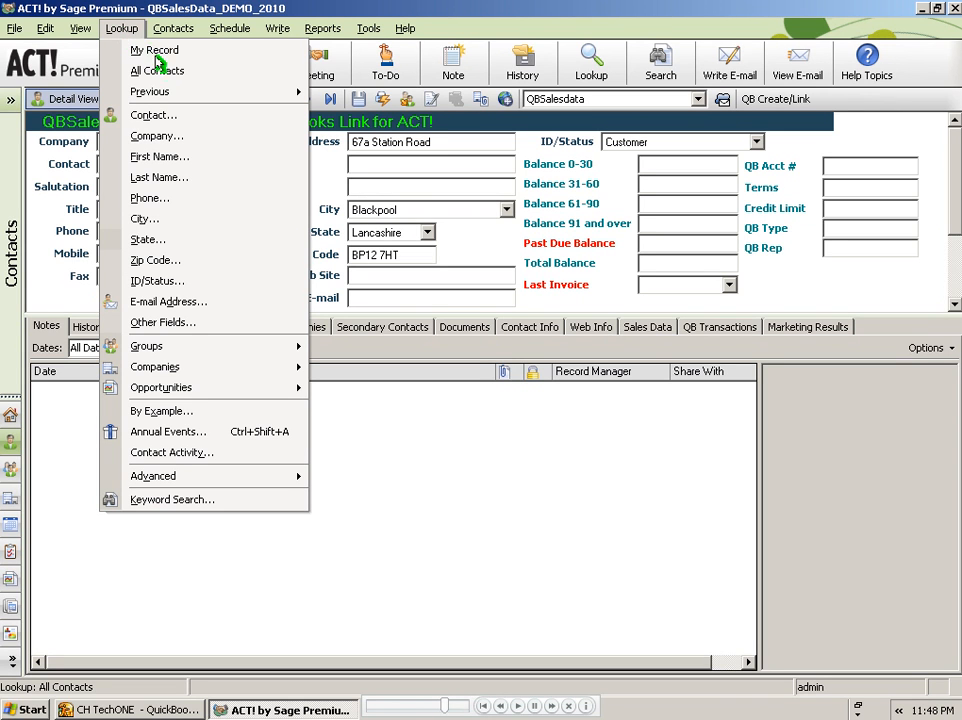
click(157, 135)
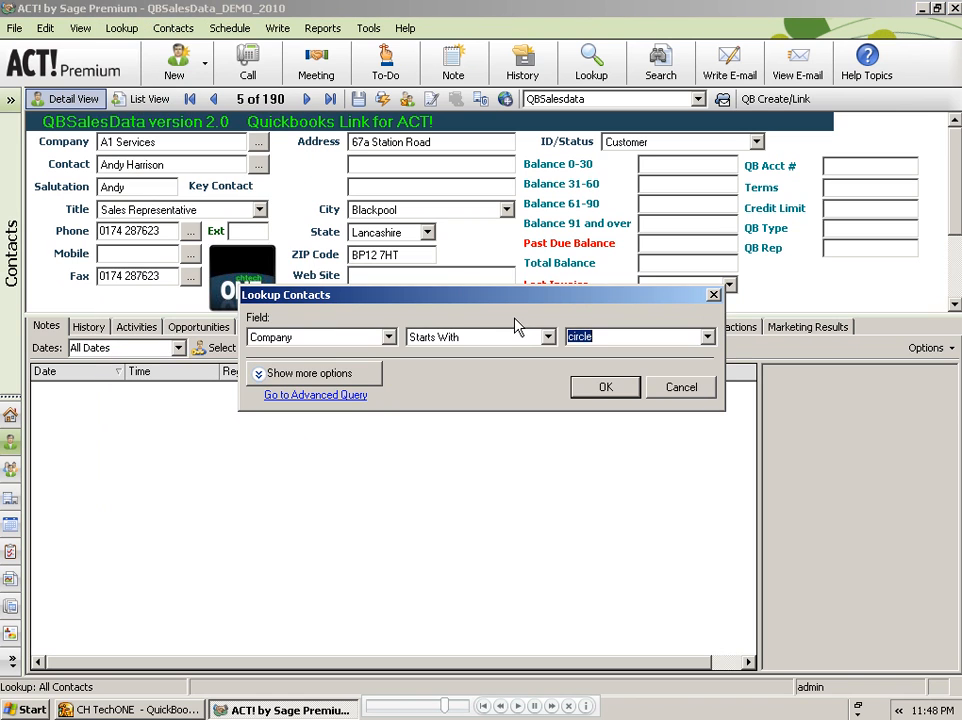
mouse_move(568, 327)
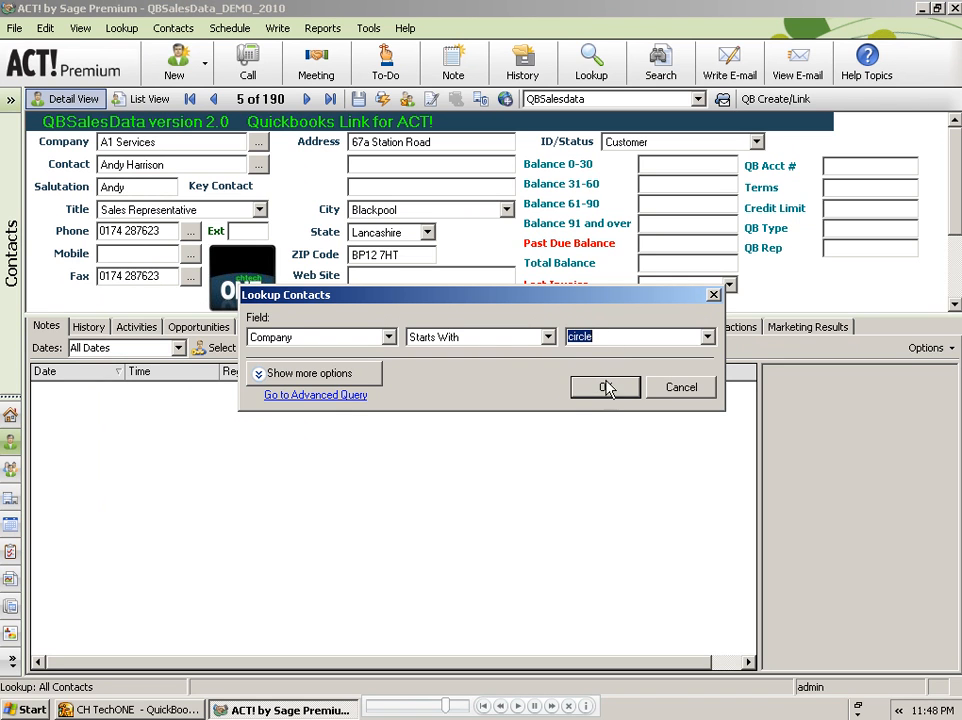
click(605, 388)
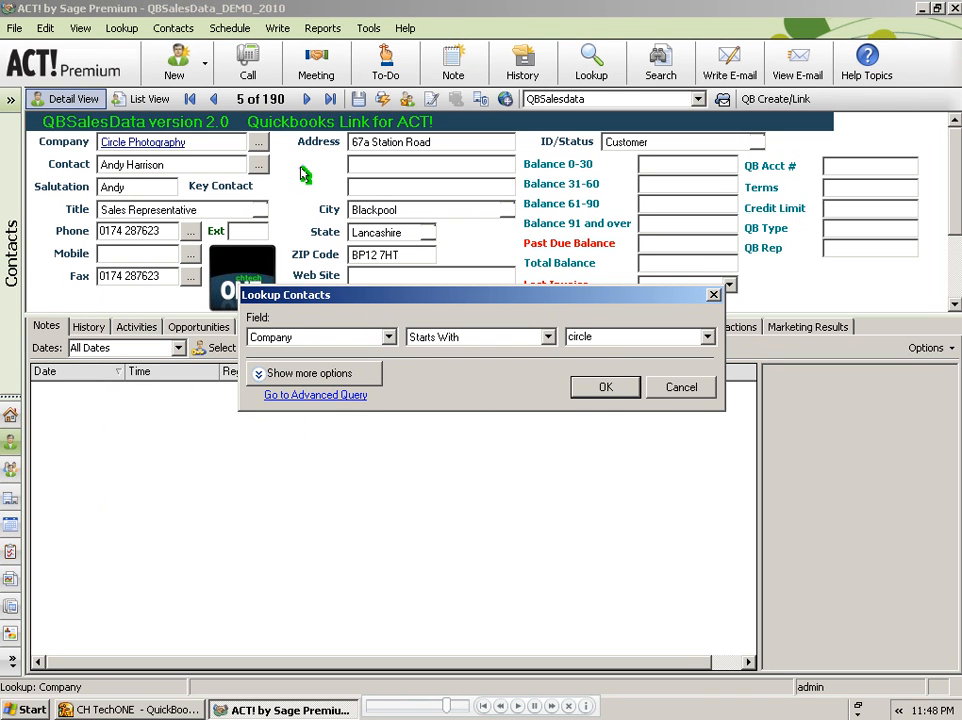
click(604, 387)
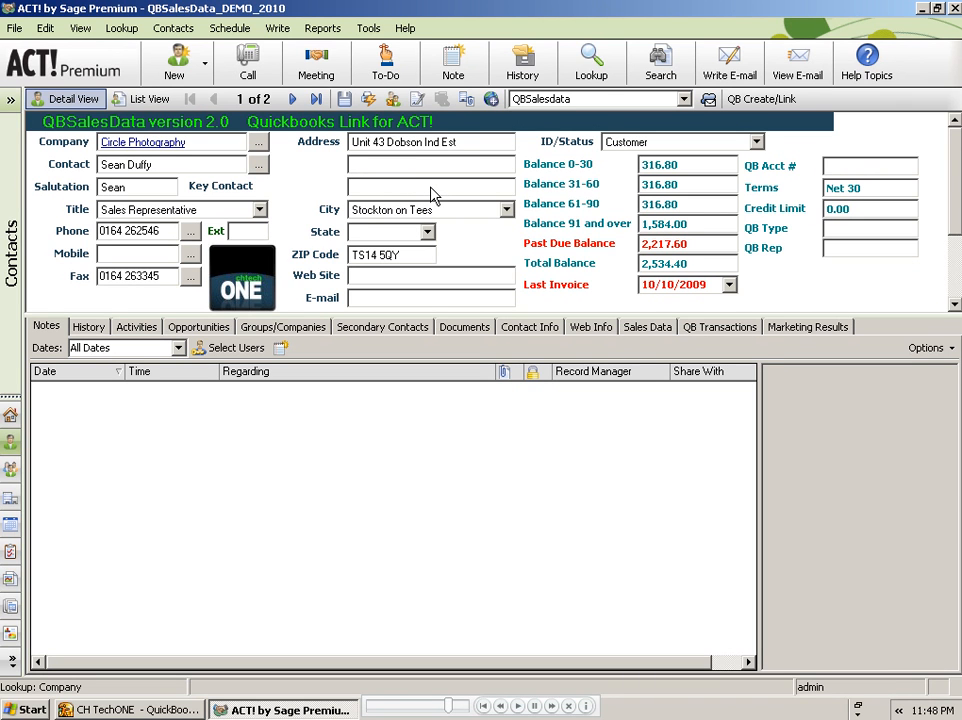
mouse_move(678, 190)
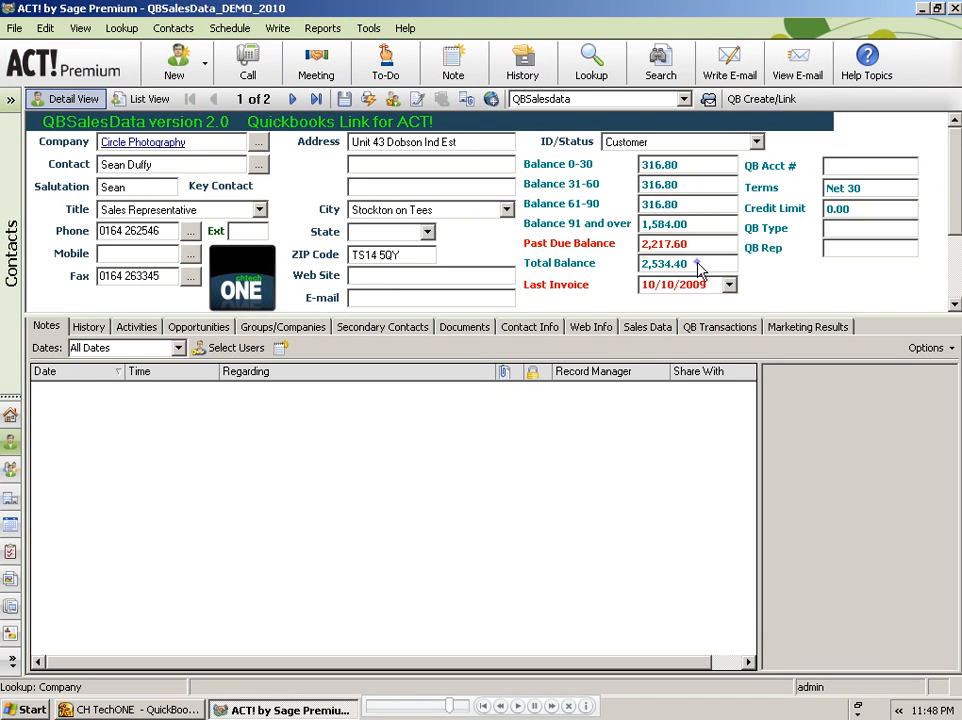
click(675, 284)
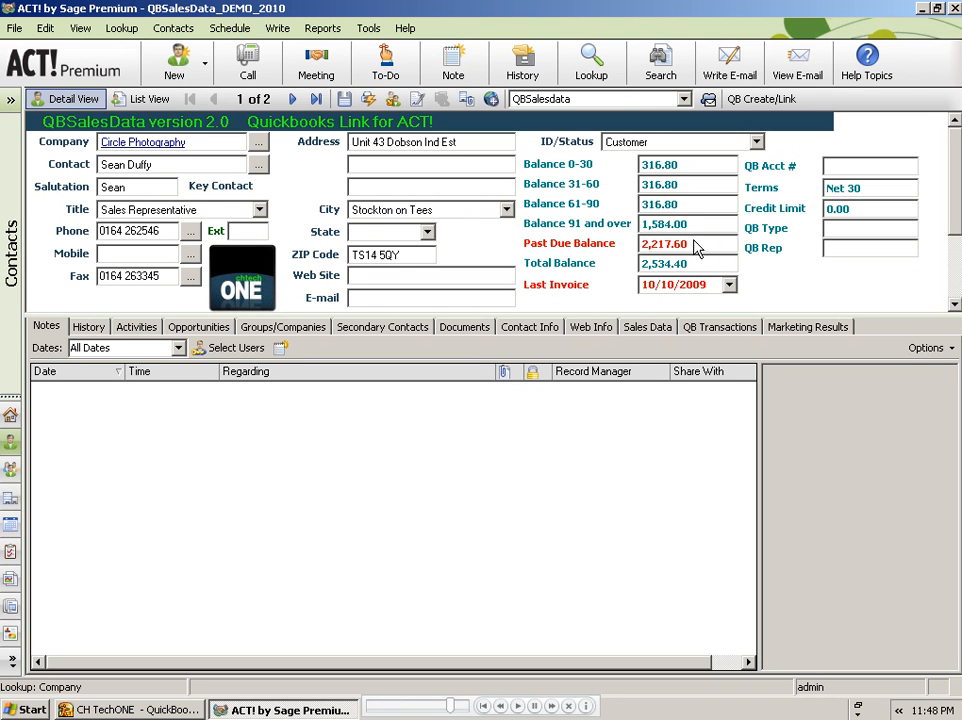
mouse_move(700, 250)
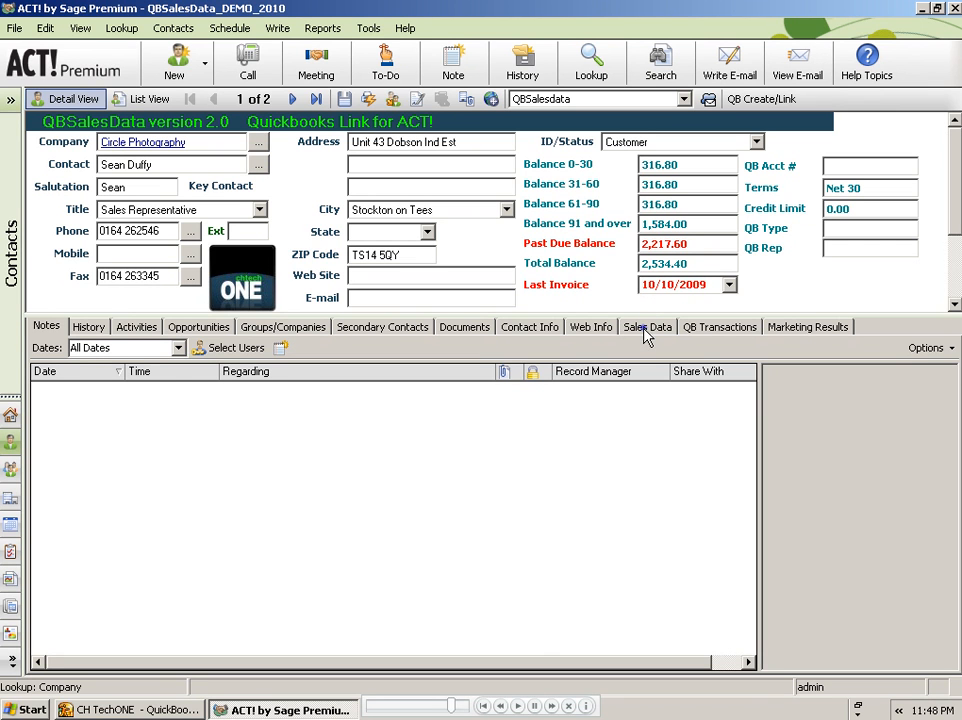
Show Circle Photography's monthly and yearly QuickBooks sales totals on the Sales Data tab.
click(647, 326)
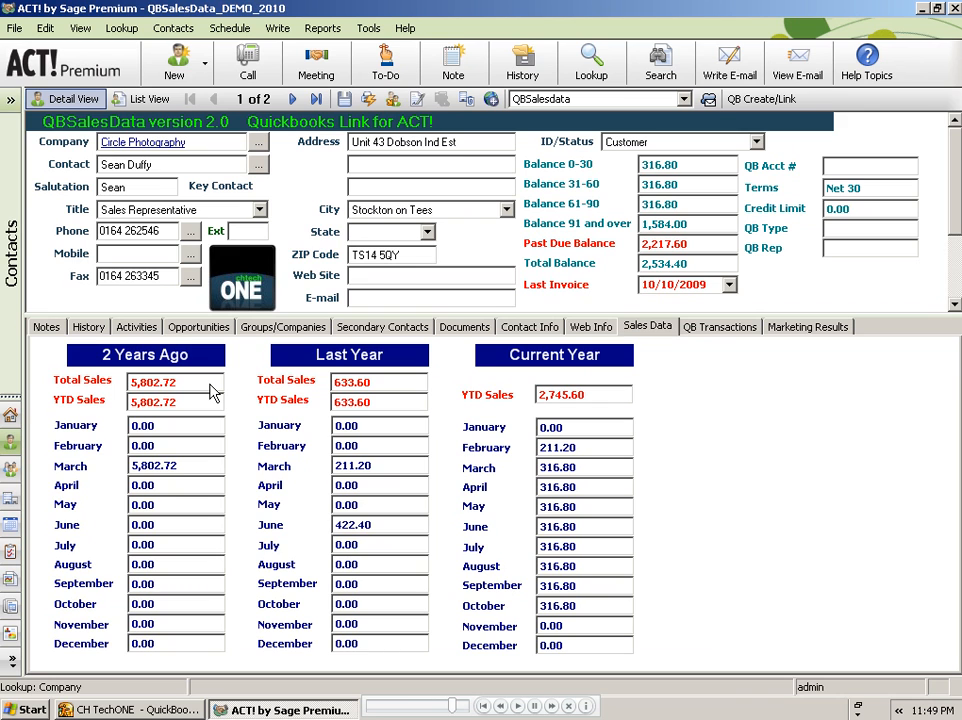
mouse_move(207, 397)
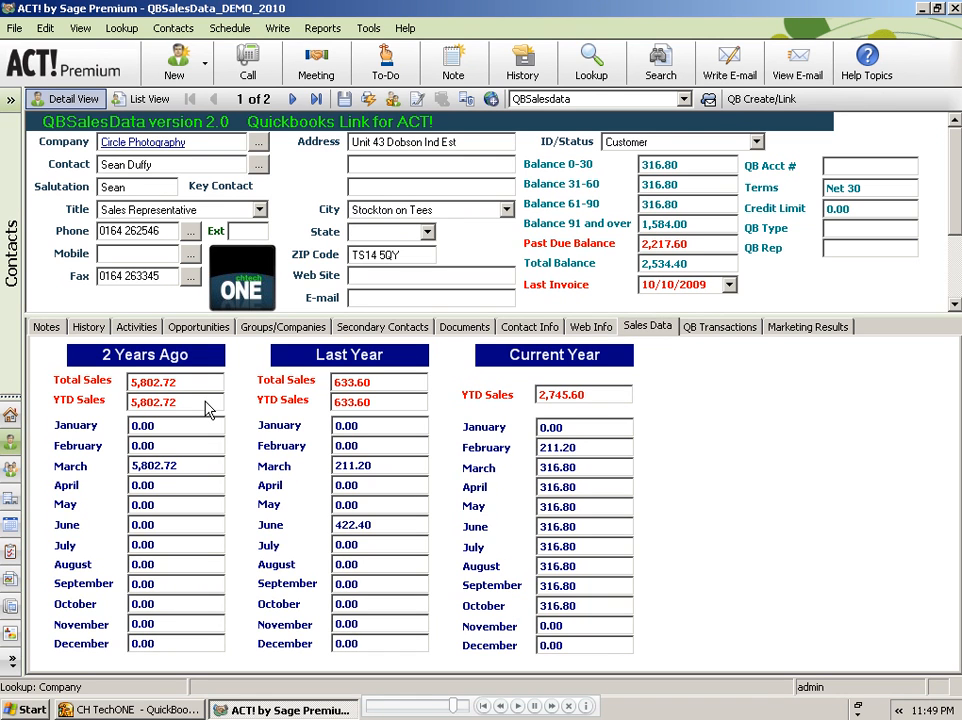
mouse_move(475, 430)
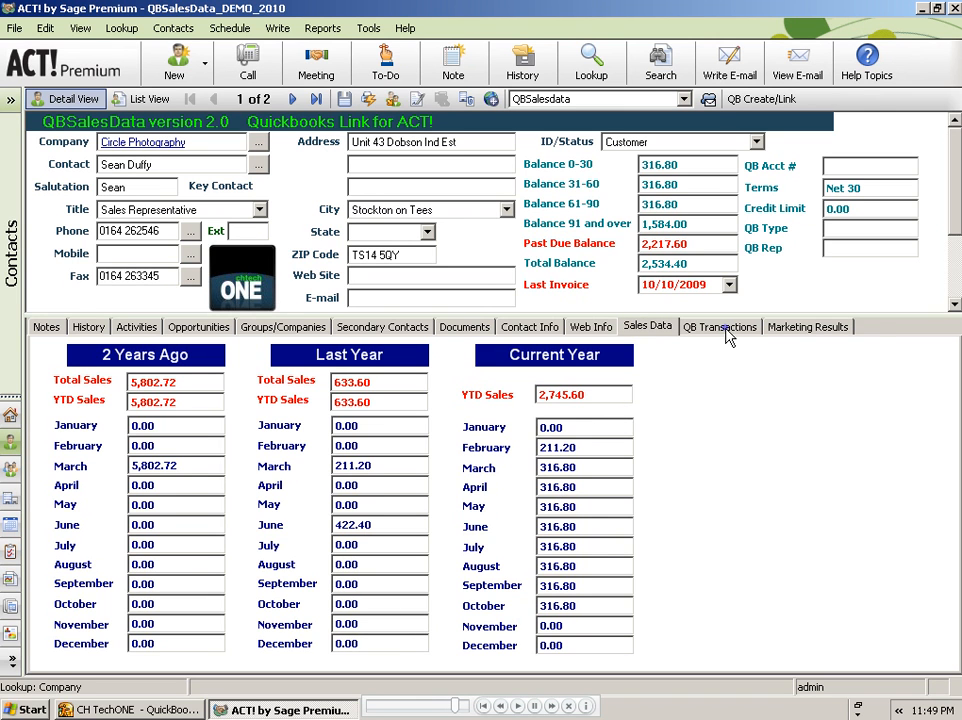
Open the QB Transactions list and review invoice 33 (3/3/2007) line-item details, then close.
click(719, 326)
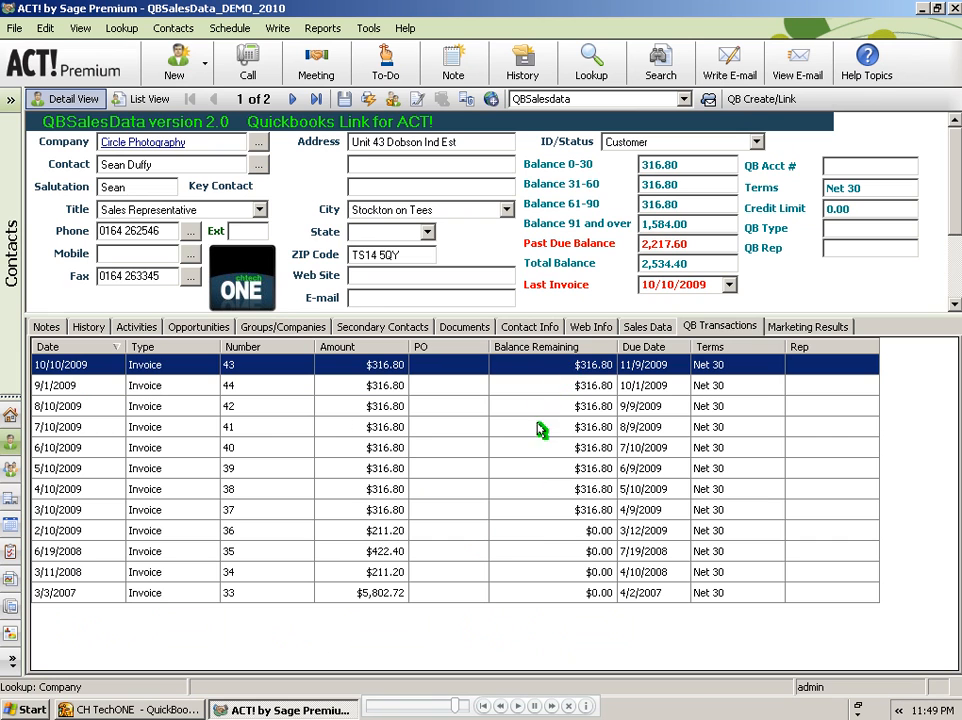
click(540, 427)
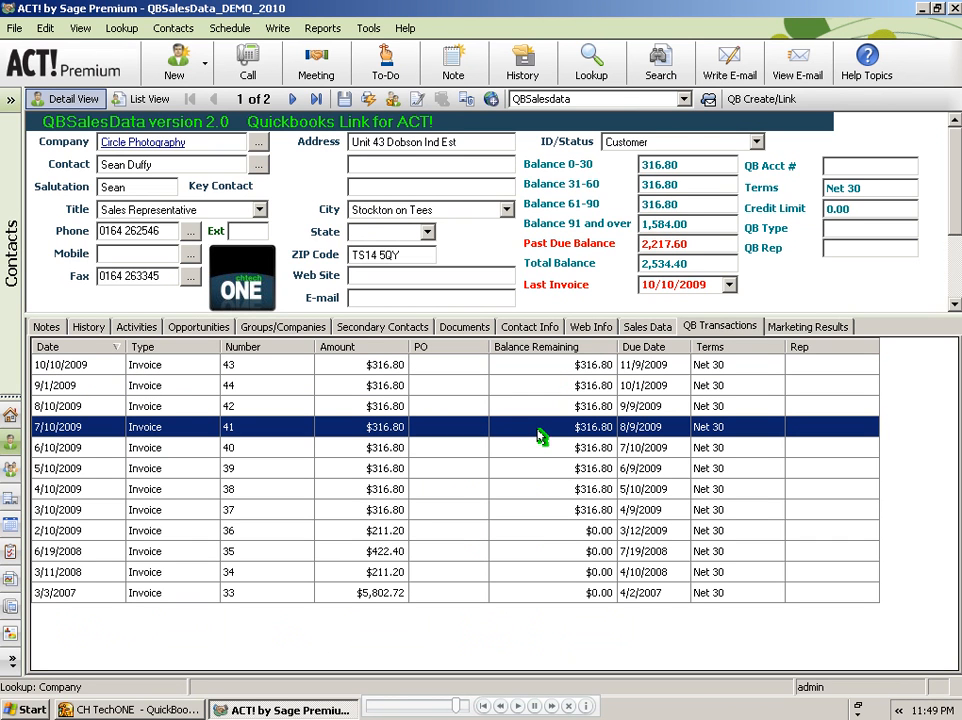
mouse_move(388, 535)
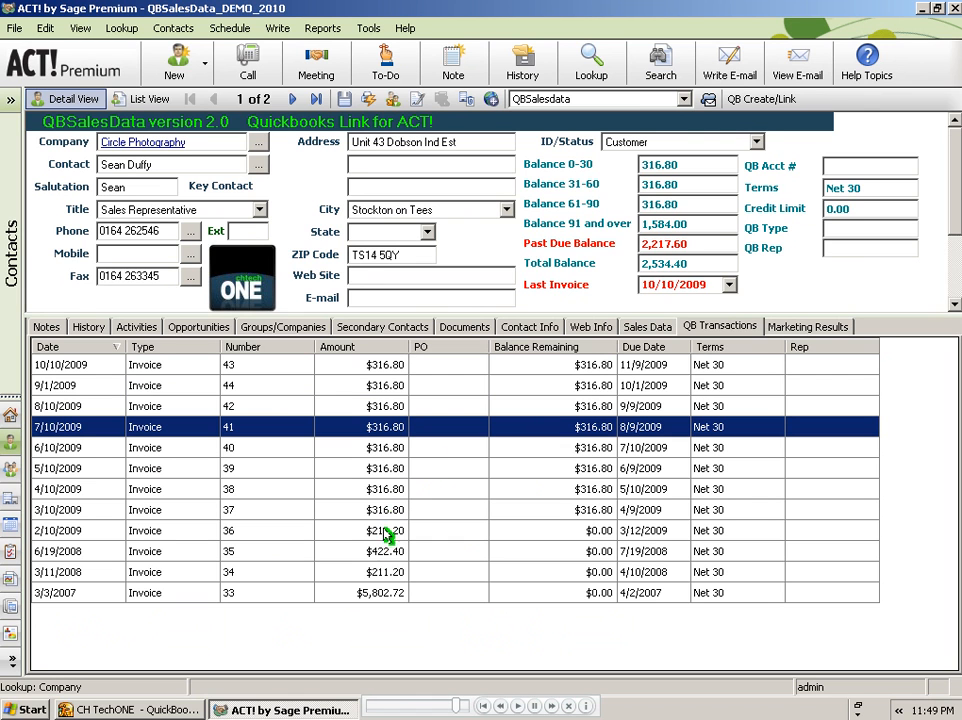
click(385, 592)
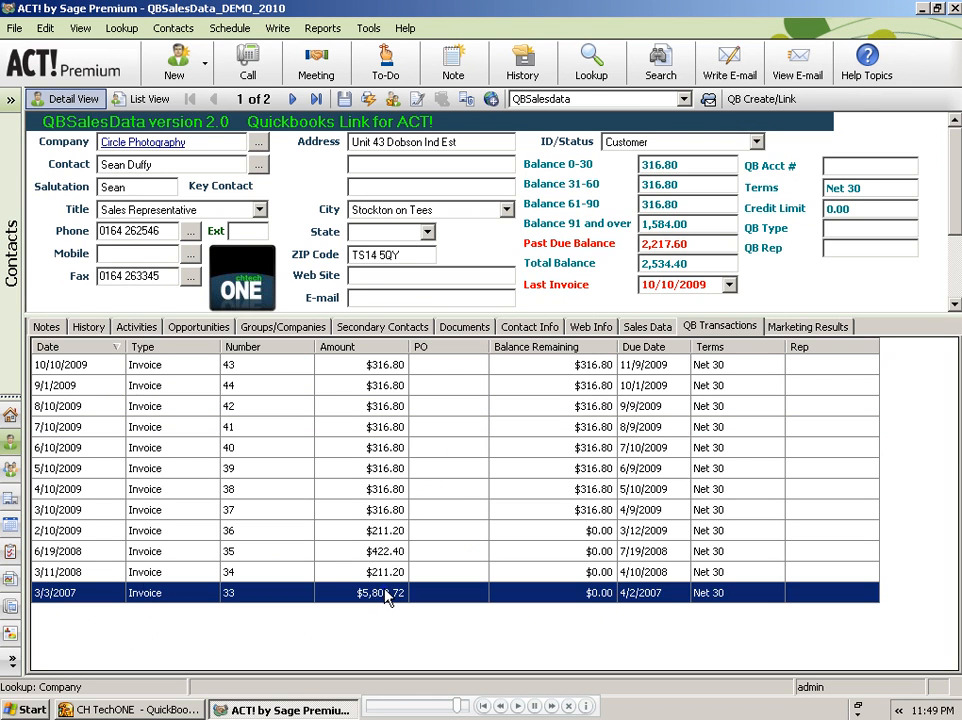
double_click(385, 592)
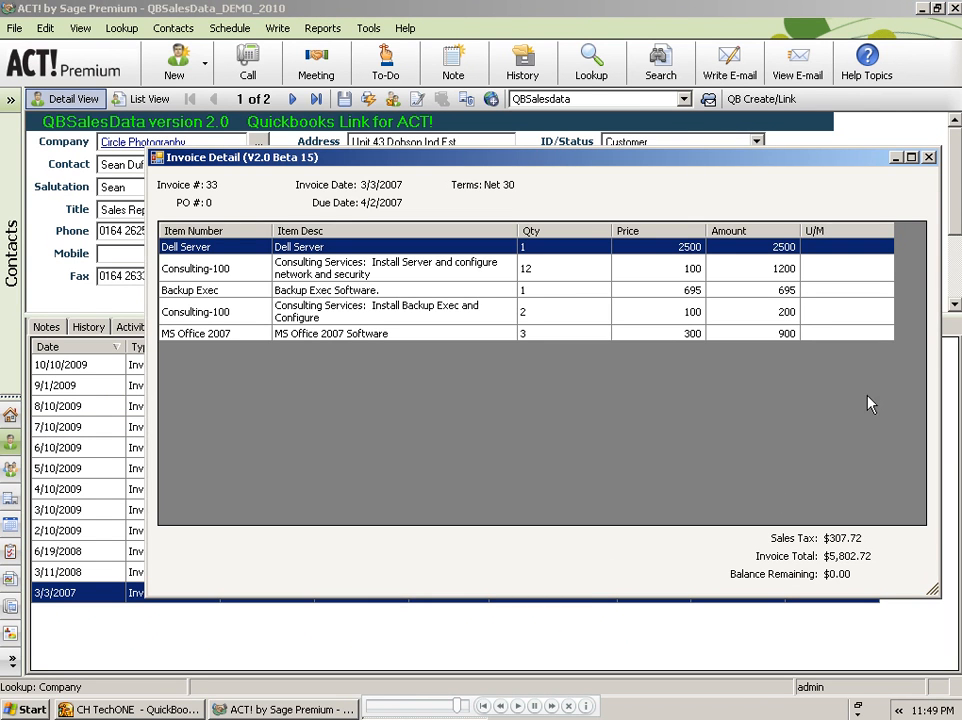
click(928, 157)
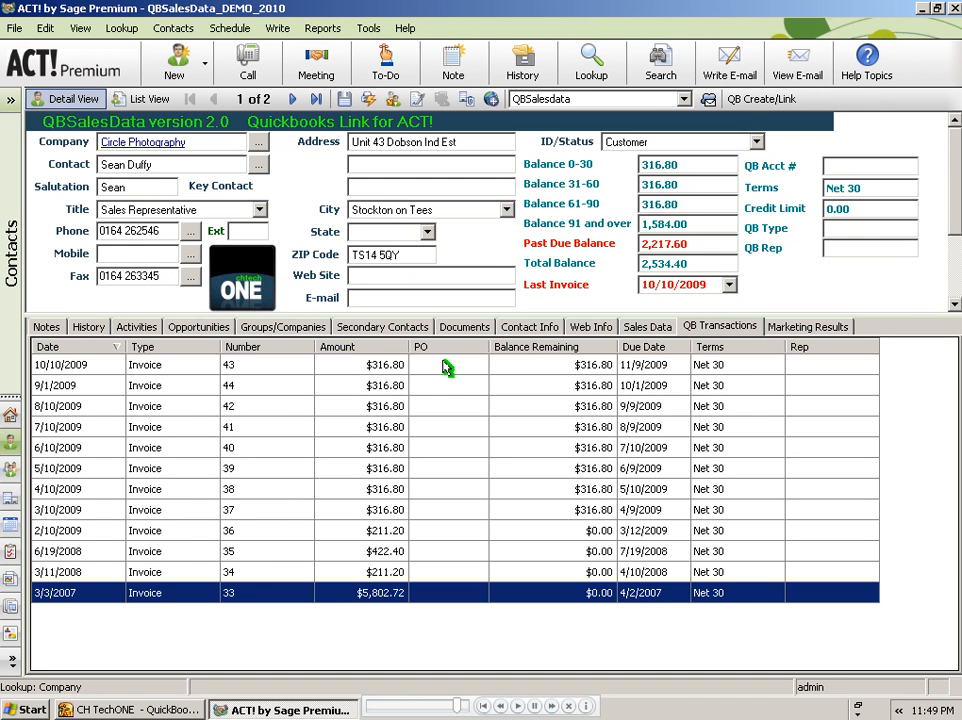